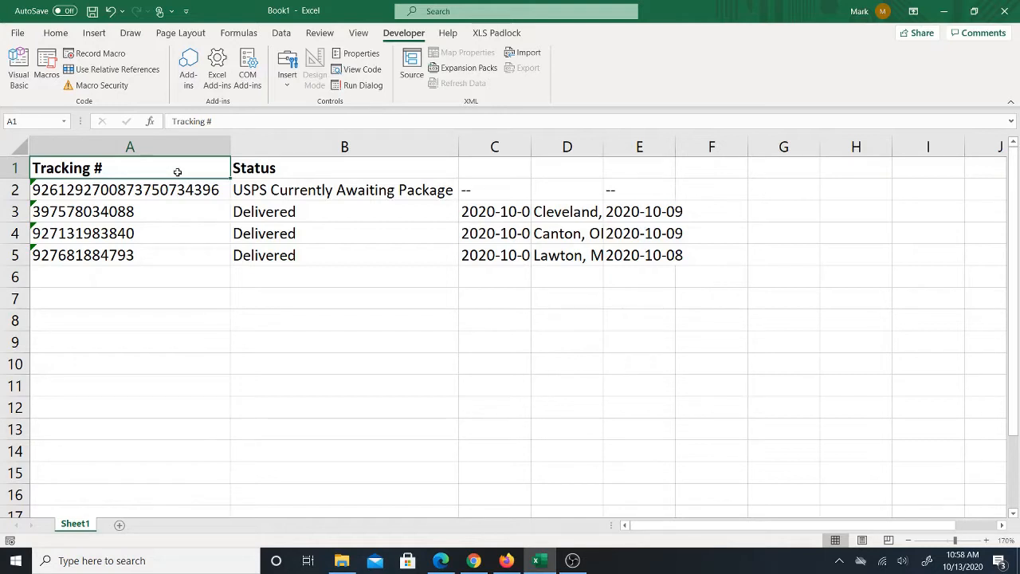
{"action": "mouse_move", "coordinate": [183, 168]}
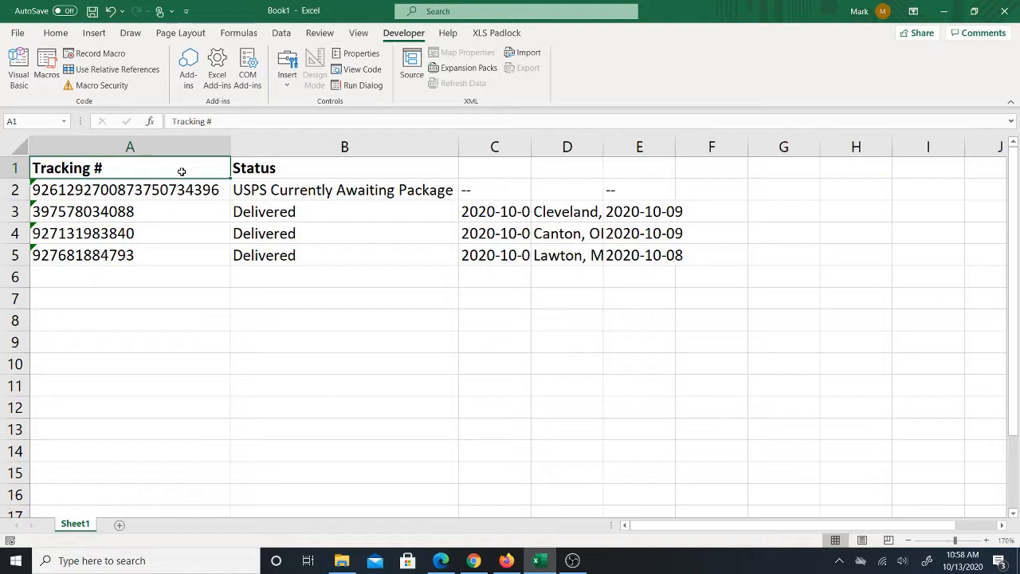
{"action": "mouse_move", "coordinate": [215, 178]}
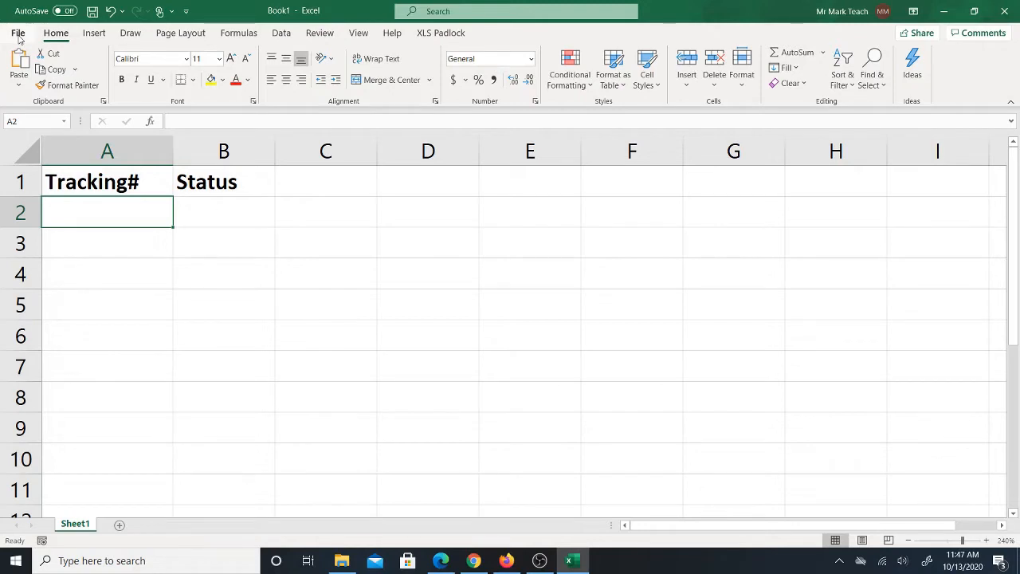
Step: Tick Developer under Main Tabs in Excel Options' Customize Ribbon and confirm
{"action": "left_click", "coordinate": [17, 33]}
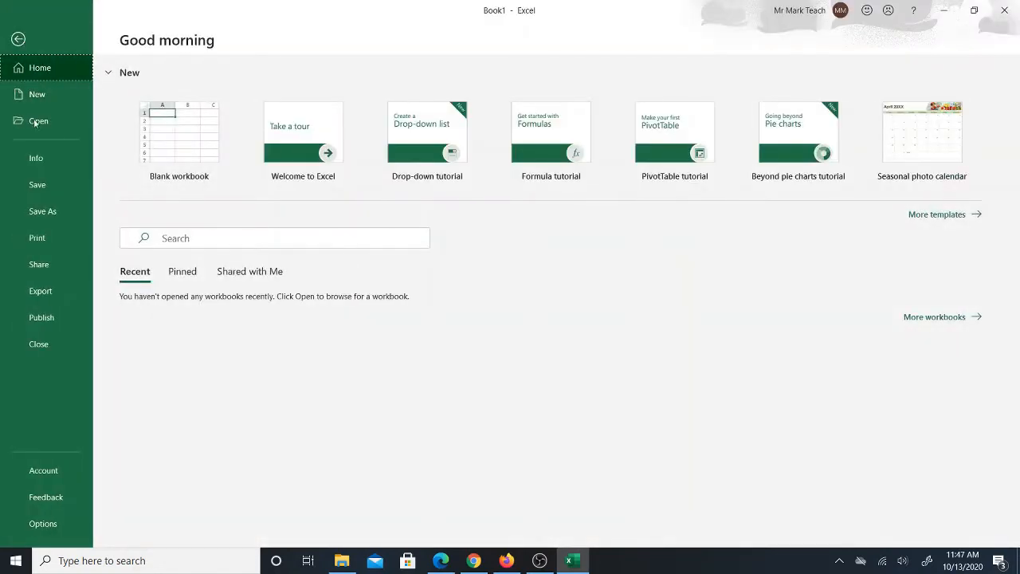
{"action": "mouse_move", "coordinate": [51, 386]}
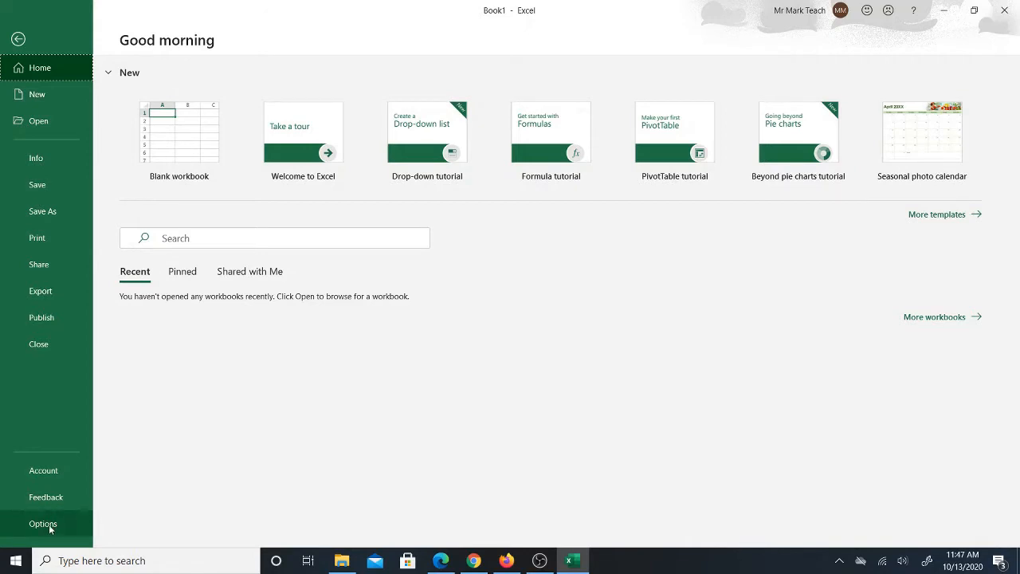
{"action": "left_click", "coordinate": [43, 523]}
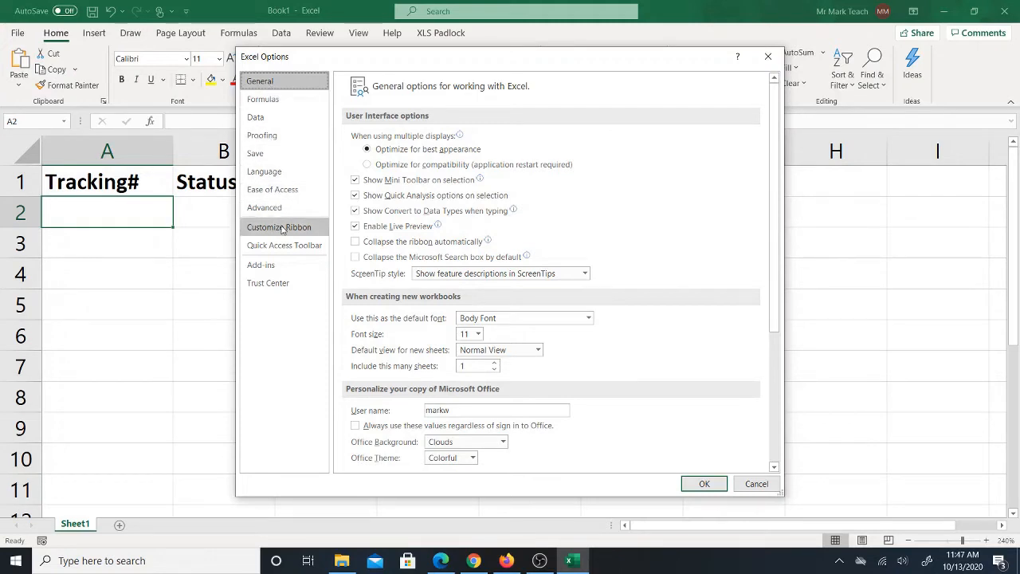
{"action": "left_click", "coordinate": [278, 227]}
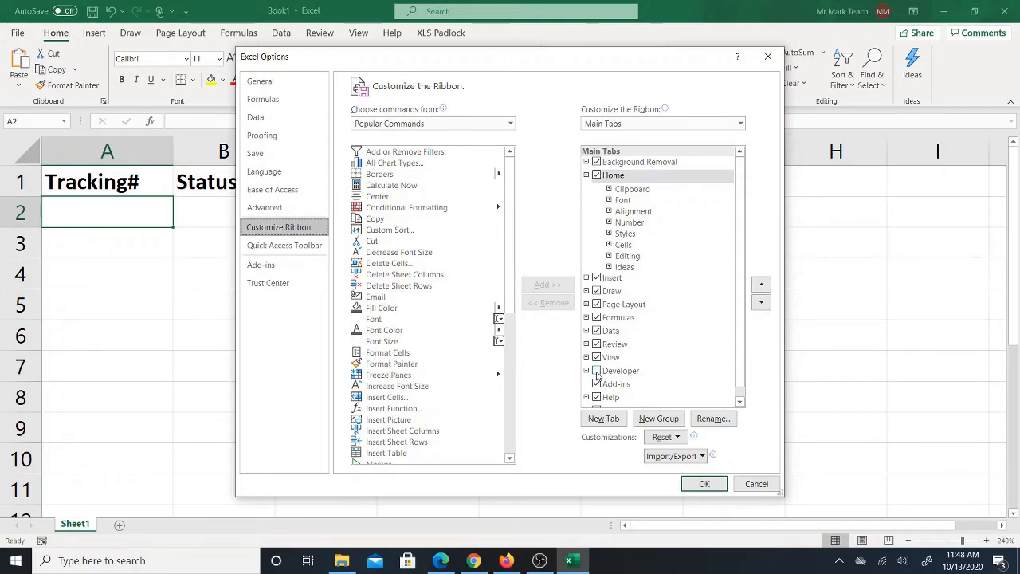
{"action": "left_click", "coordinate": [597, 371]}
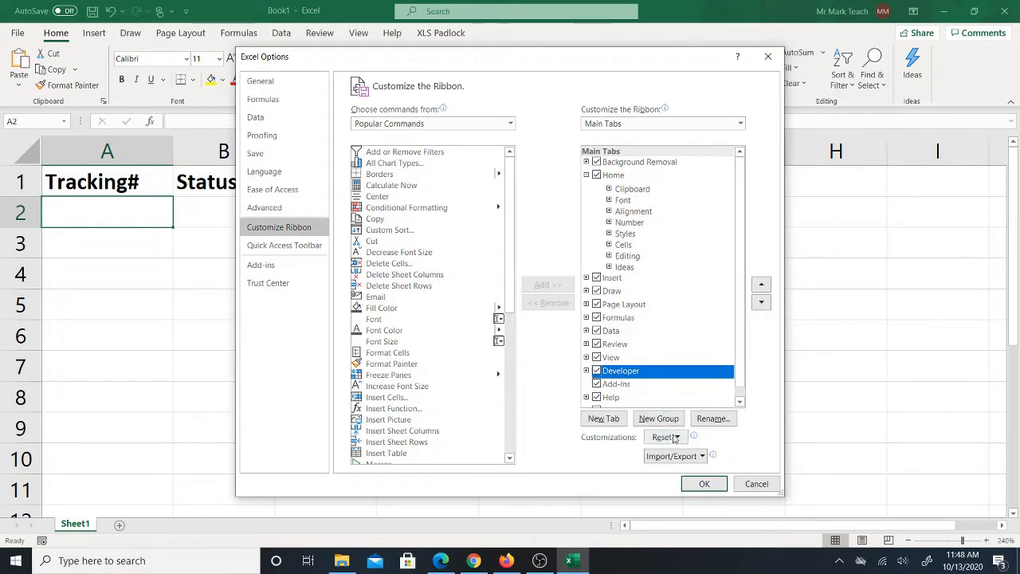
{"action": "left_click", "coordinate": [704, 484]}
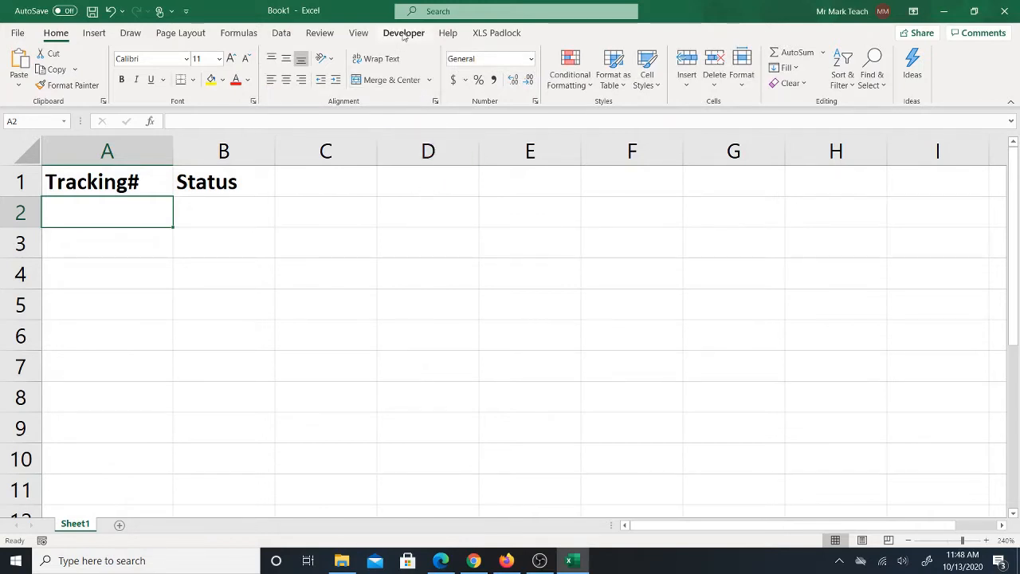
Step: Open the Office Add-ins Store from the Developer tab and enter 'package tracker' as a search
{"action": "left_click", "coordinate": [404, 32]}
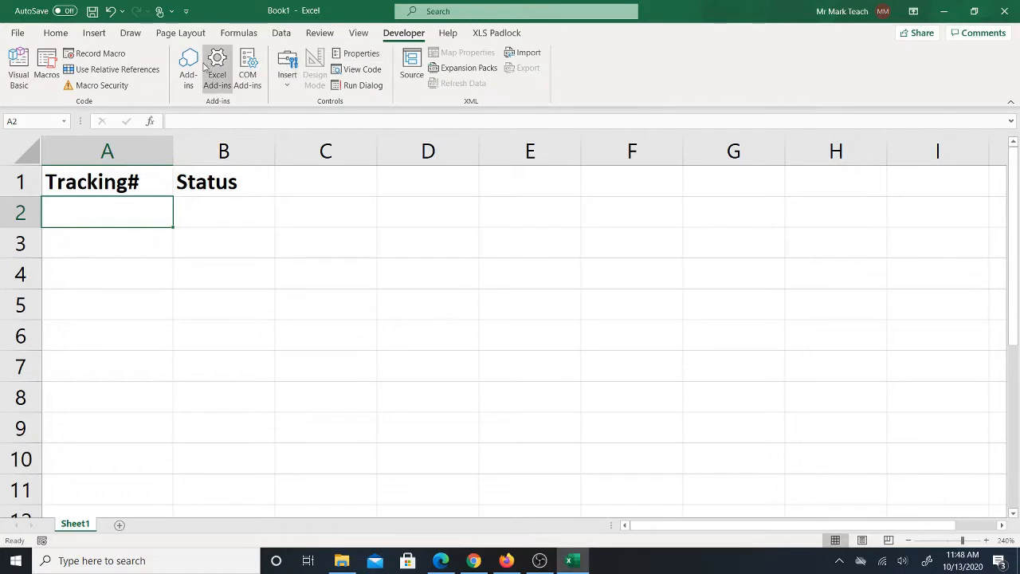
{"action": "mouse_move", "coordinate": [188, 68]}
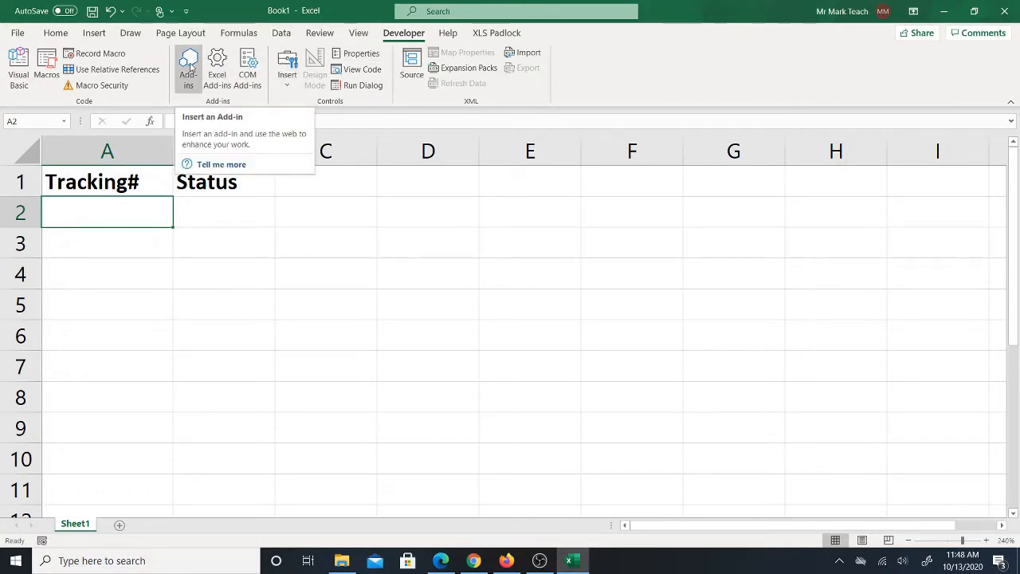
{"action": "left_click", "coordinate": [188, 68]}
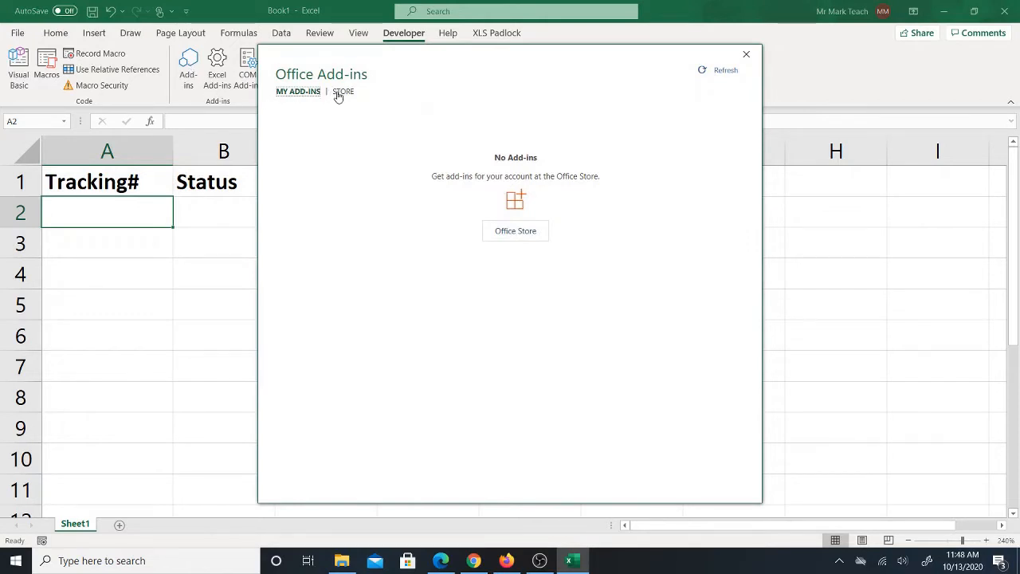
{"action": "left_click", "coordinate": [341, 91]}
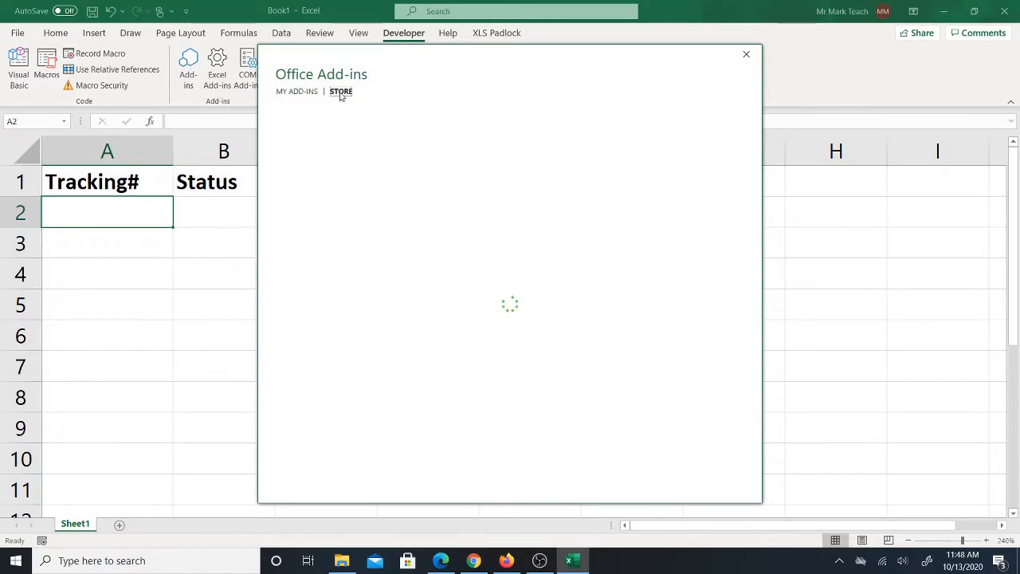
{"action": "left_click", "coordinate": [340, 90]}
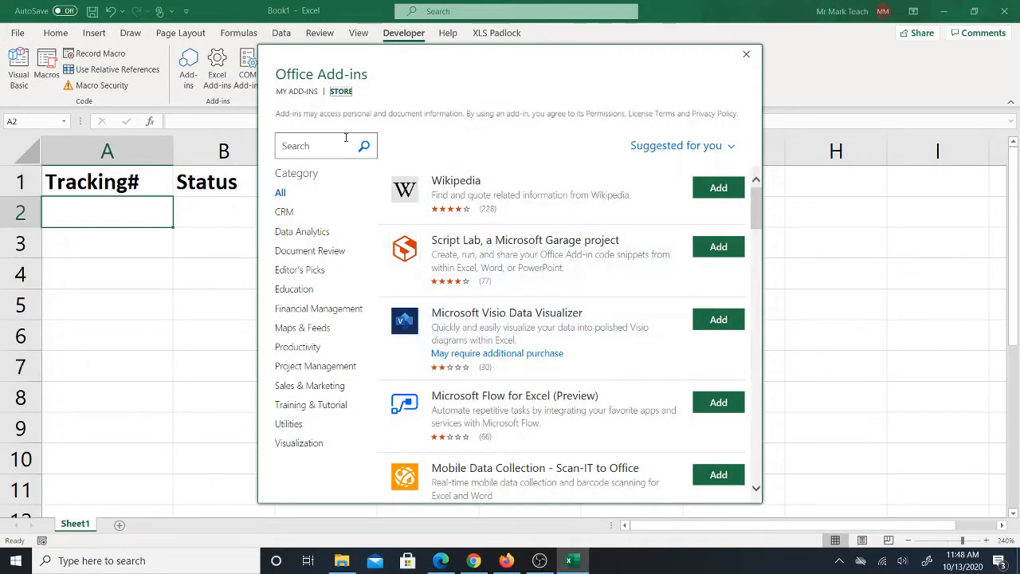
{"action": "left_click", "coordinate": [319, 146]}
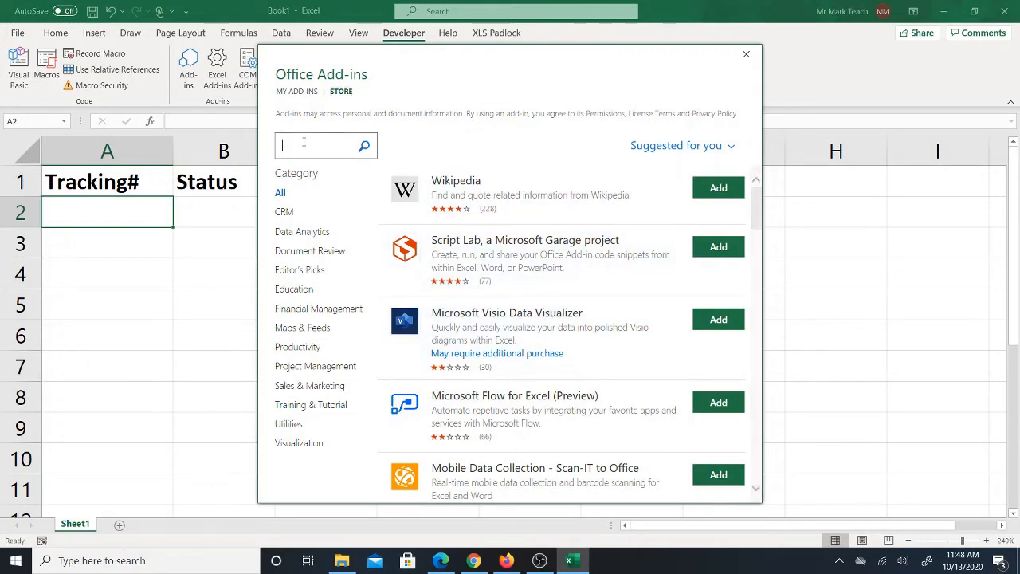
{"action": "type", "text": "package tracker"}
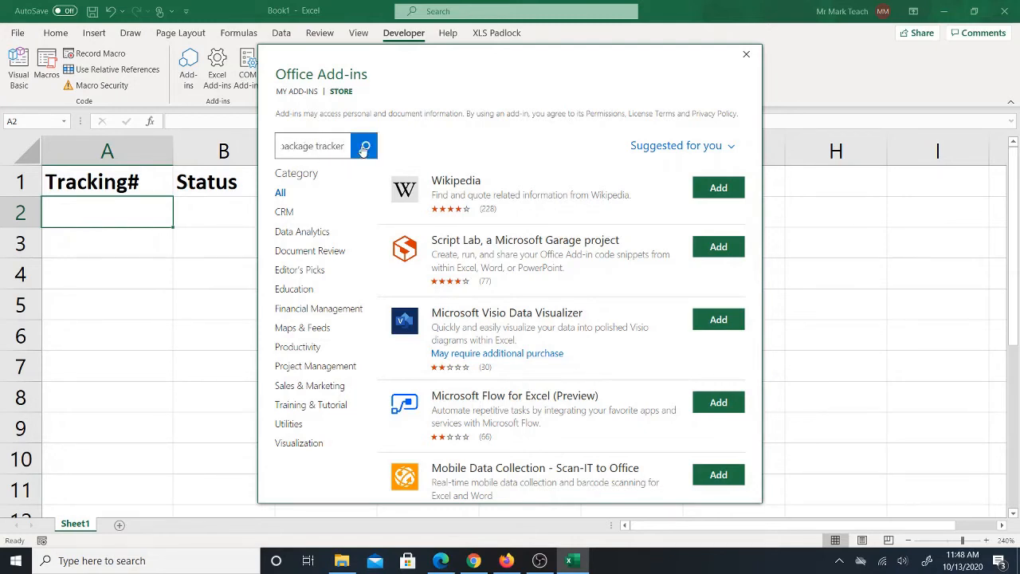
Step: Run the search, add Package Tracker by Lovely API, accept the terms and dismiss the notice
{"action": "left_click", "coordinate": [363, 146]}
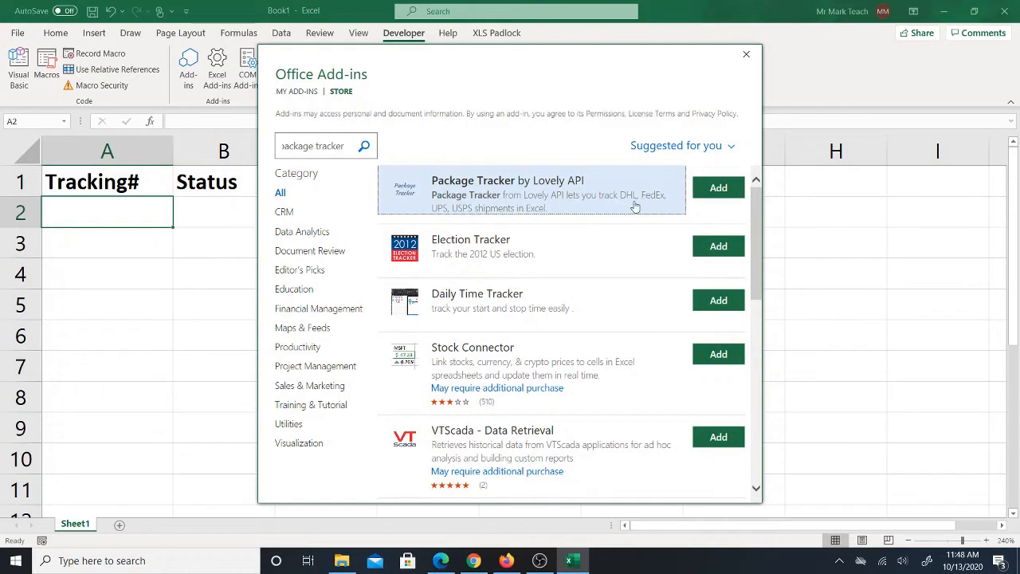
{"action": "mouse_move", "coordinate": [469, 219]}
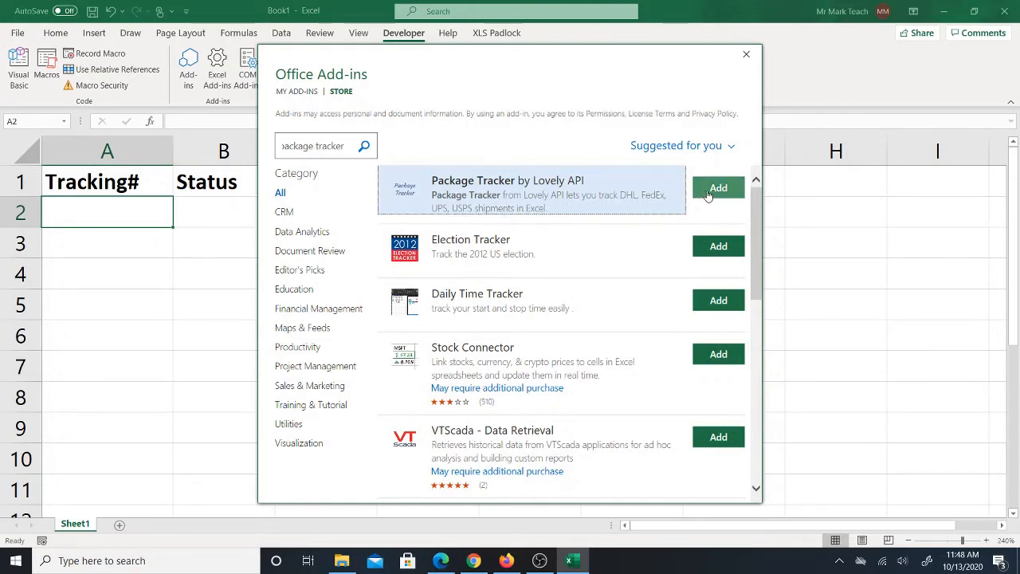
{"action": "left_click", "coordinate": [717, 188]}
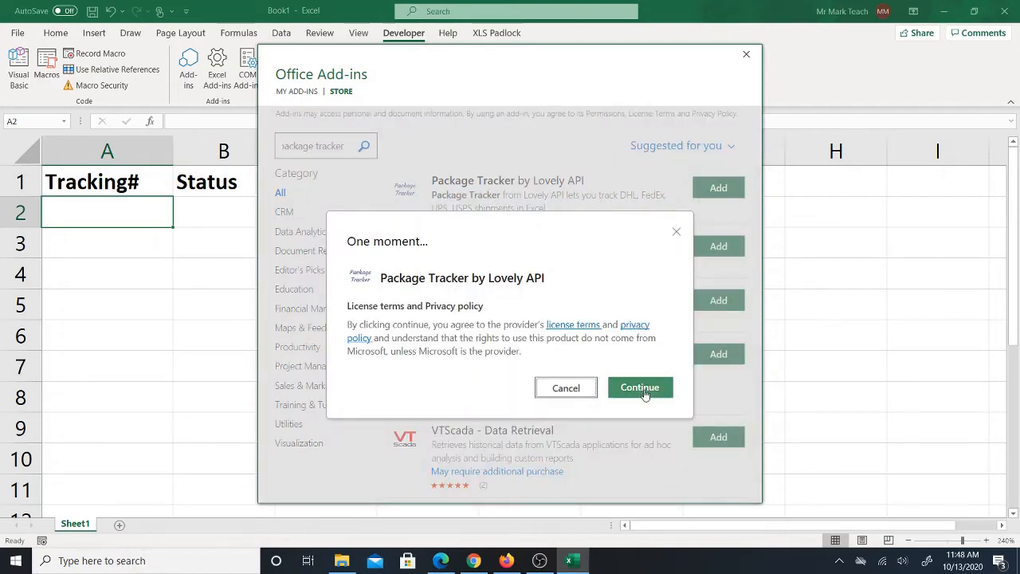
{"action": "left_click", "coordinate": [639, 387]}
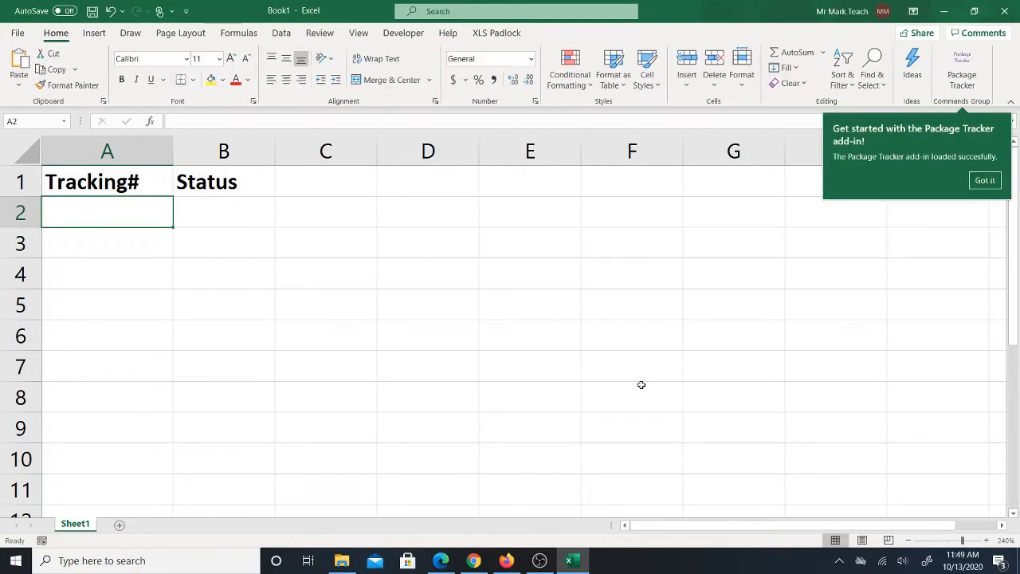
{"action": "mouse_move", "coordinate": [914, 145]}
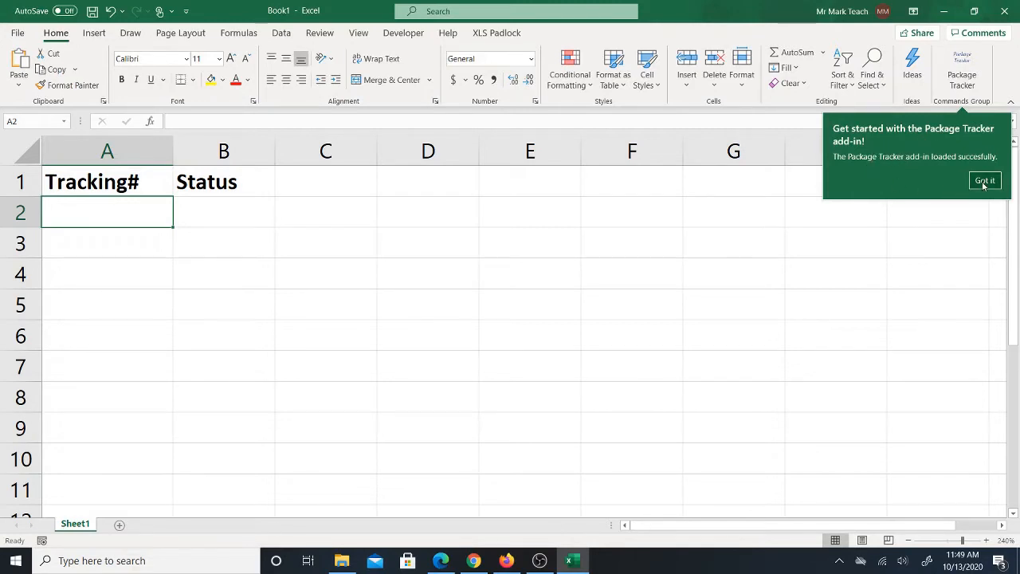
{"action": "left_click", "coordinate": [984, 180]}
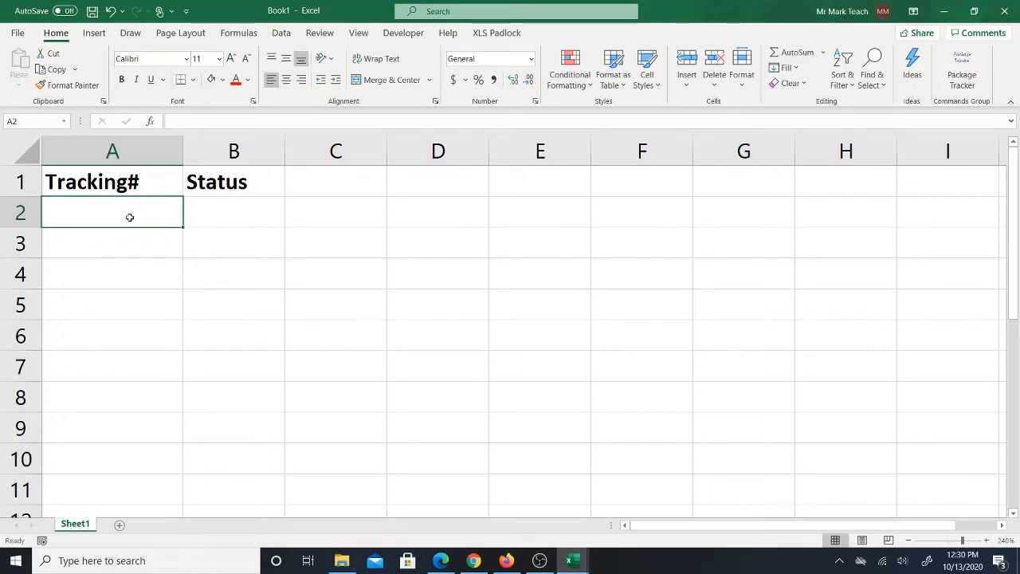
{"action": "type", "text": "45345347436346346346"}
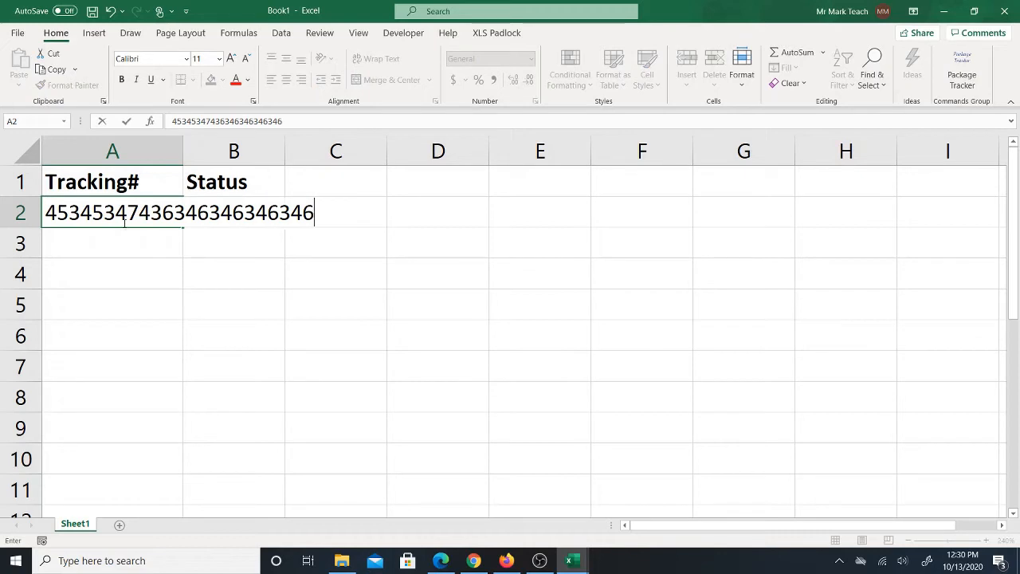
{"action": "type", "text": "346"}
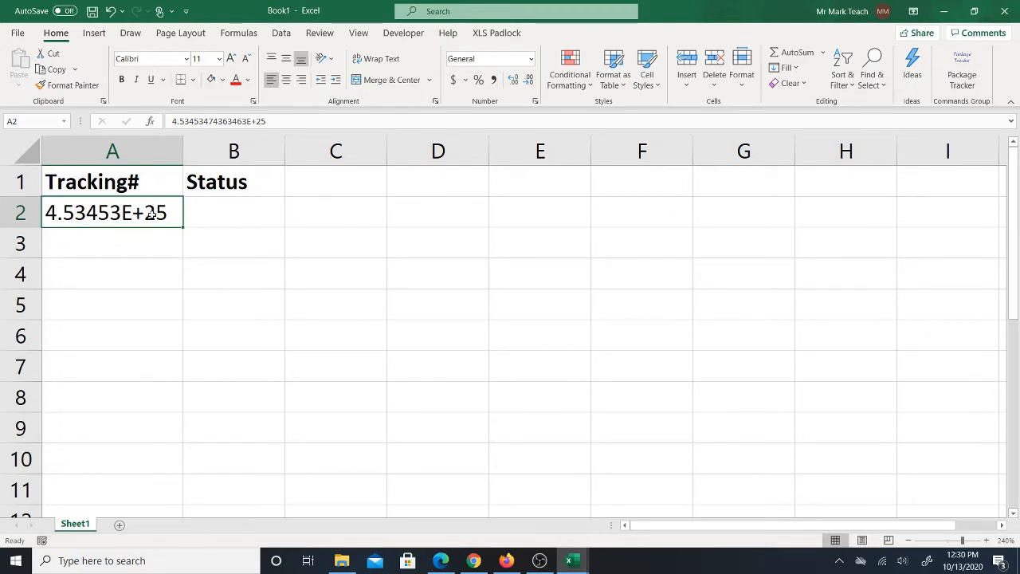
{"action": "key", "text": "Delete"}
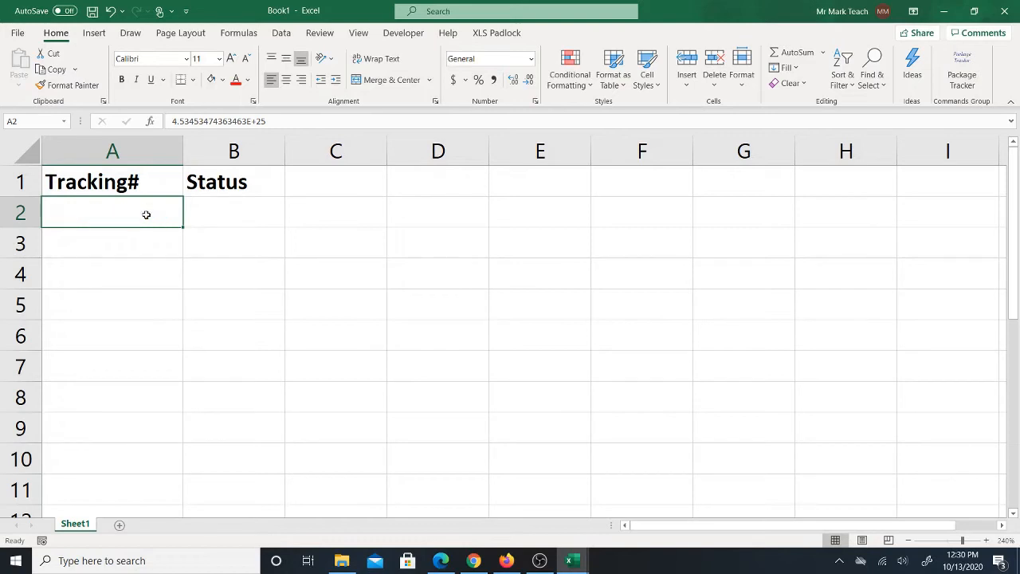
{"action": "left_click", "coordinate": [113, 151]}
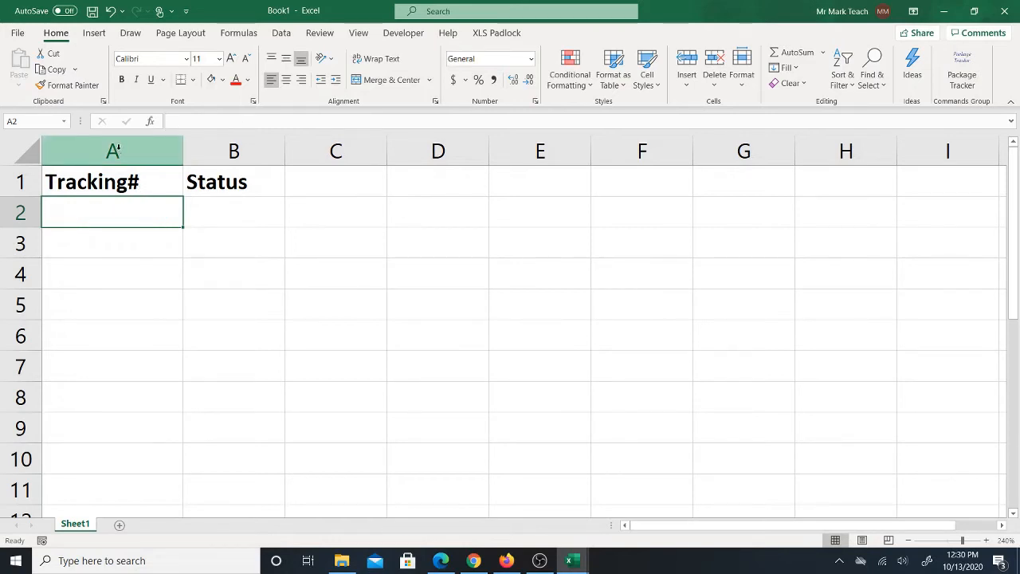
Step: Set column A's number format to Text
{"action": "left_click", "coordinate": [112, 150]}
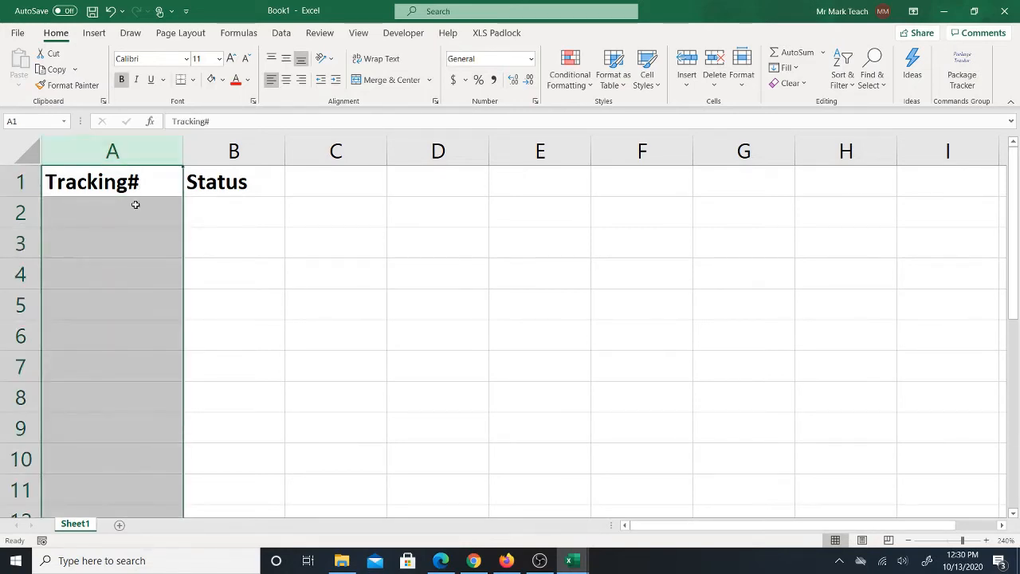
{"action": "left_click", "coordinate": [111, 151]}
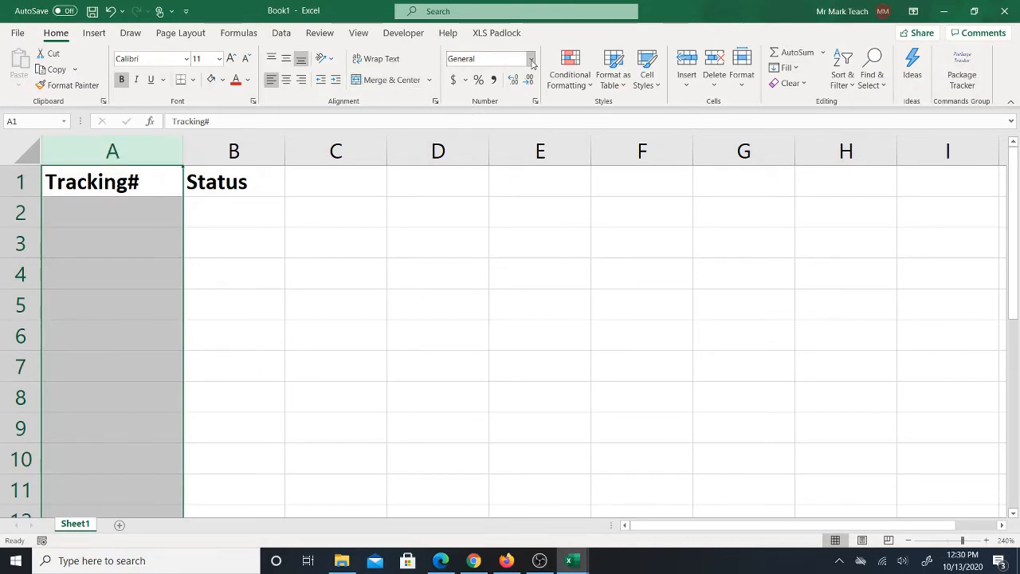
{"action": "left_click", "coordinate": [530, 58]}
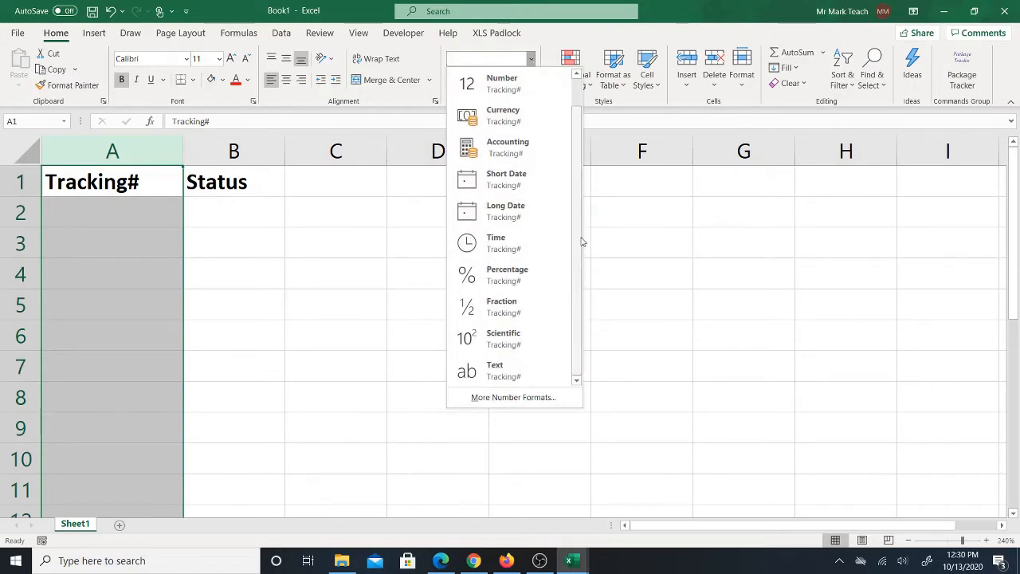
{"action": "left_click", "coordinate": [494, 370]}
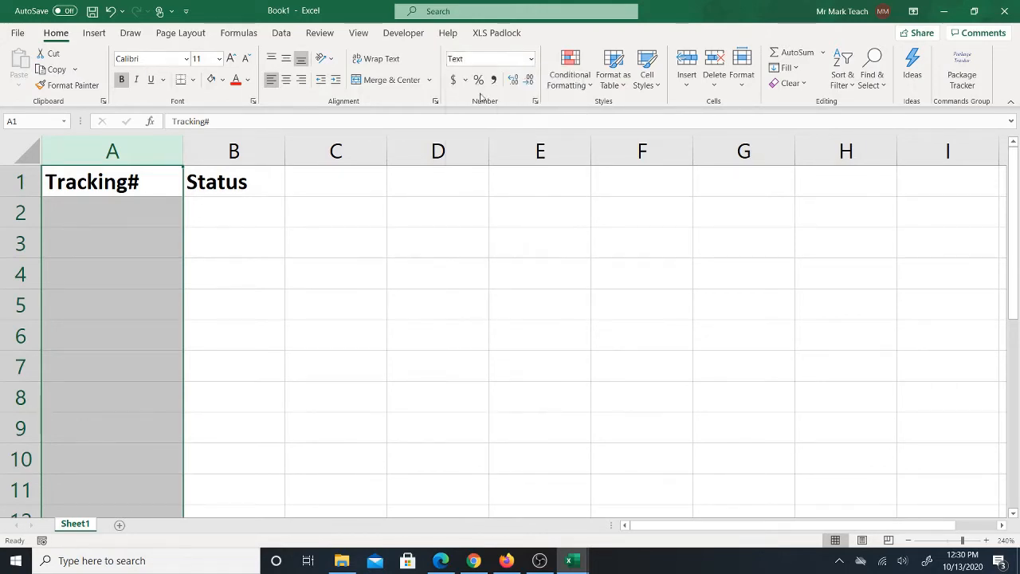
{"action": "left_click", "coordinate": [112, 212]}
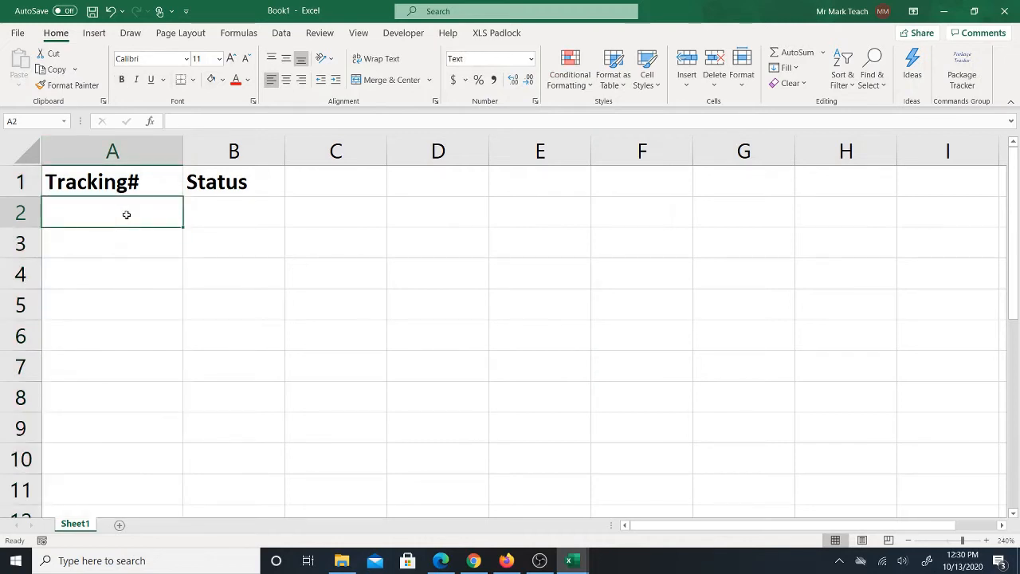
{"action": "type", "text": "34534534673463463463463"}
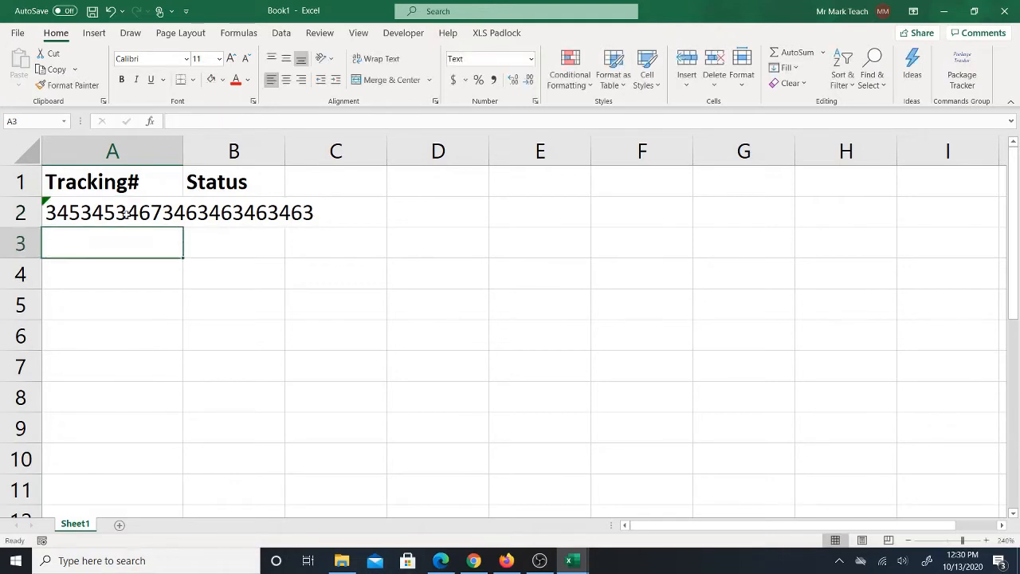
{"action": "left_click", "coordinate": [112, 212]}
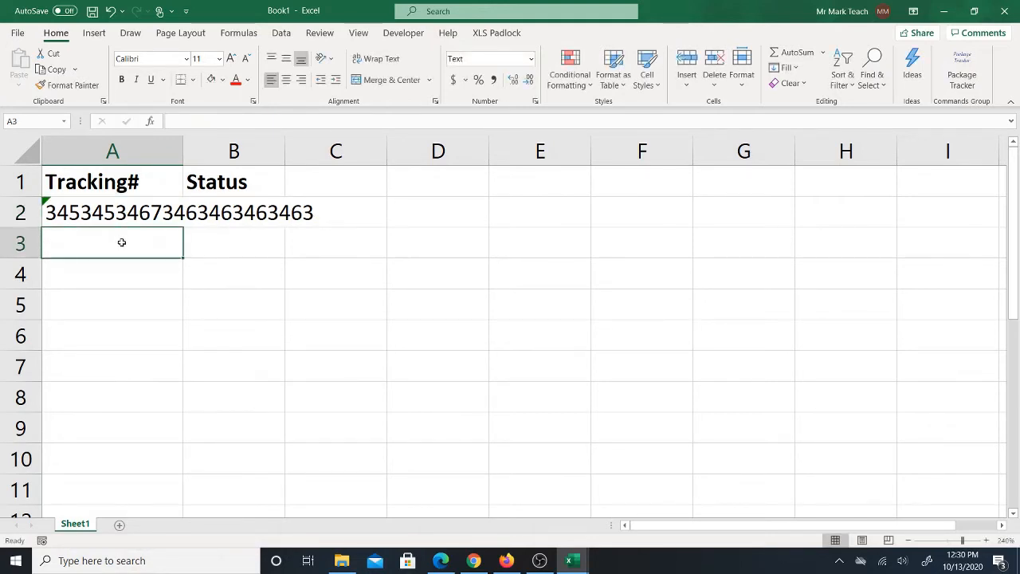
{"action": "type", "text": "1Z4"}
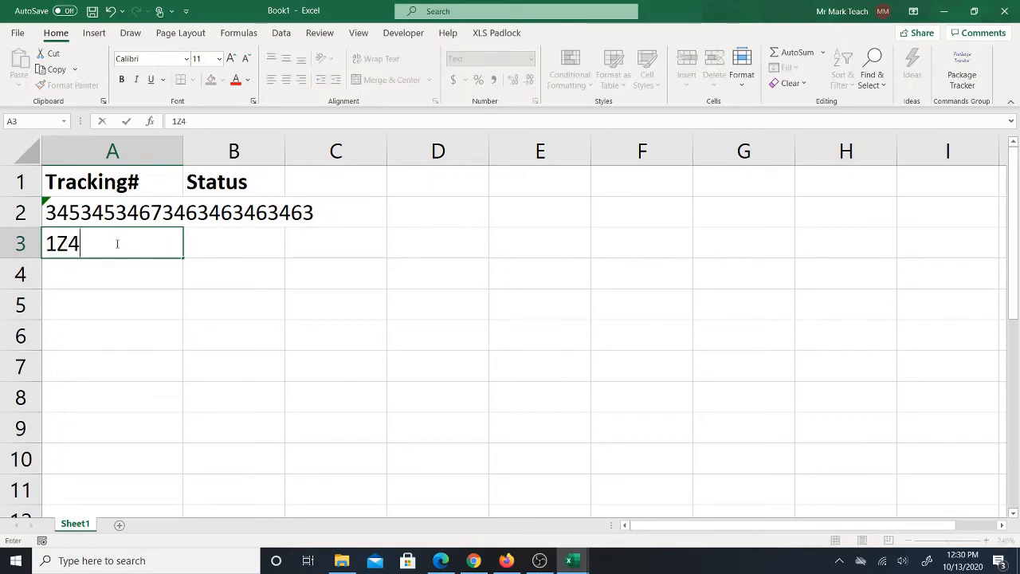
{"action": "type", "text": "GFHFGHFDHFDHFDH"}
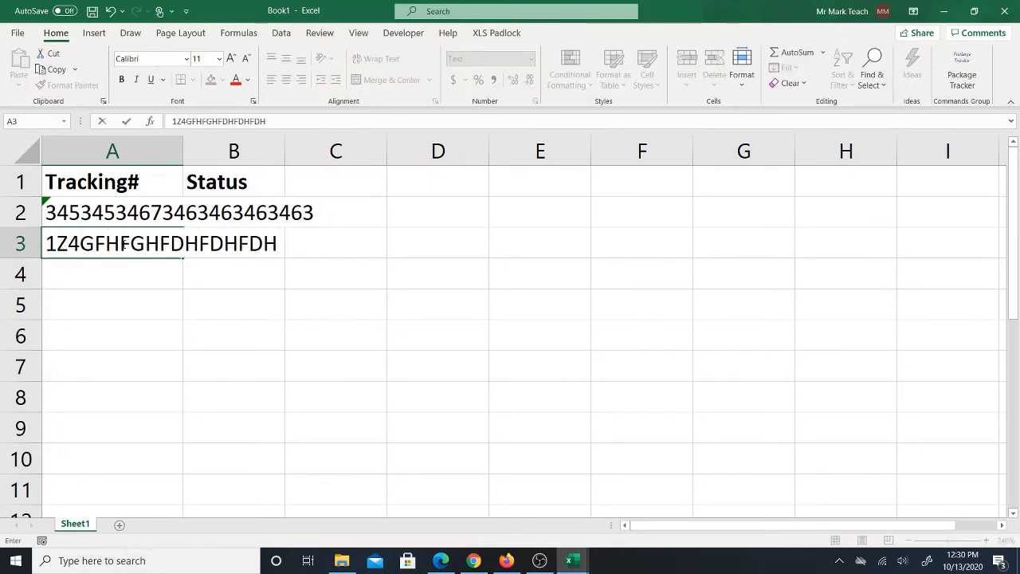
{"action": "type", "text": "88"}
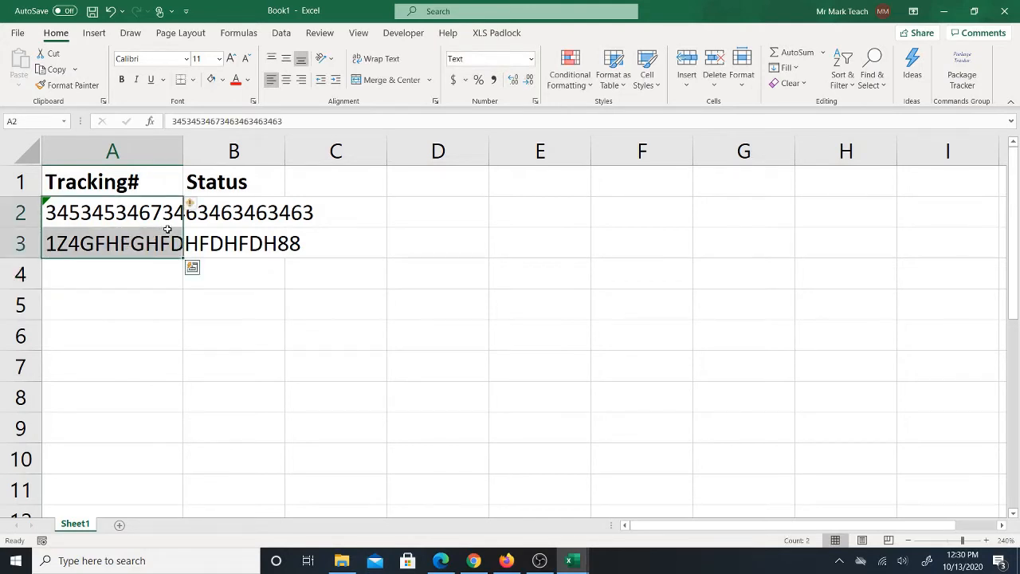
{"action": "key", "text": "Delete"}
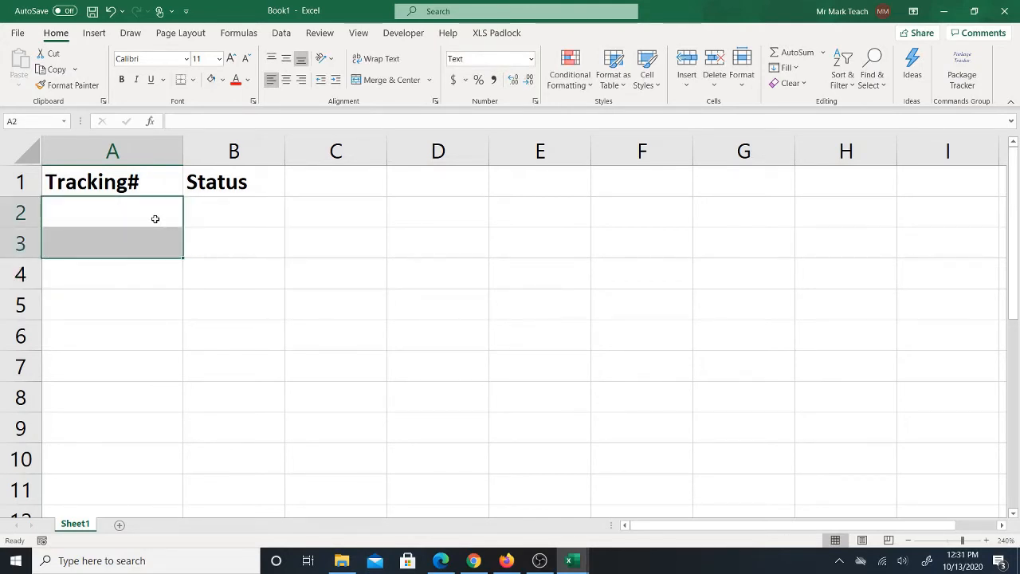
Step: Switch to the Trackings workbook and copy its four tracking numbers
{"action": "left_click", "coordinate": [112, 211]}
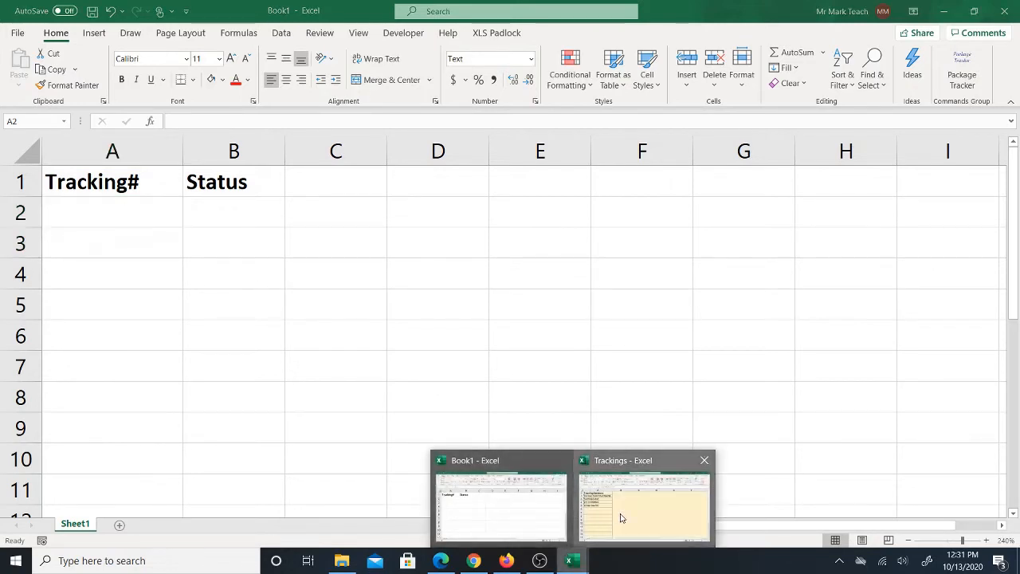
{"action": "left_click", "coordinate": [642, 506]}
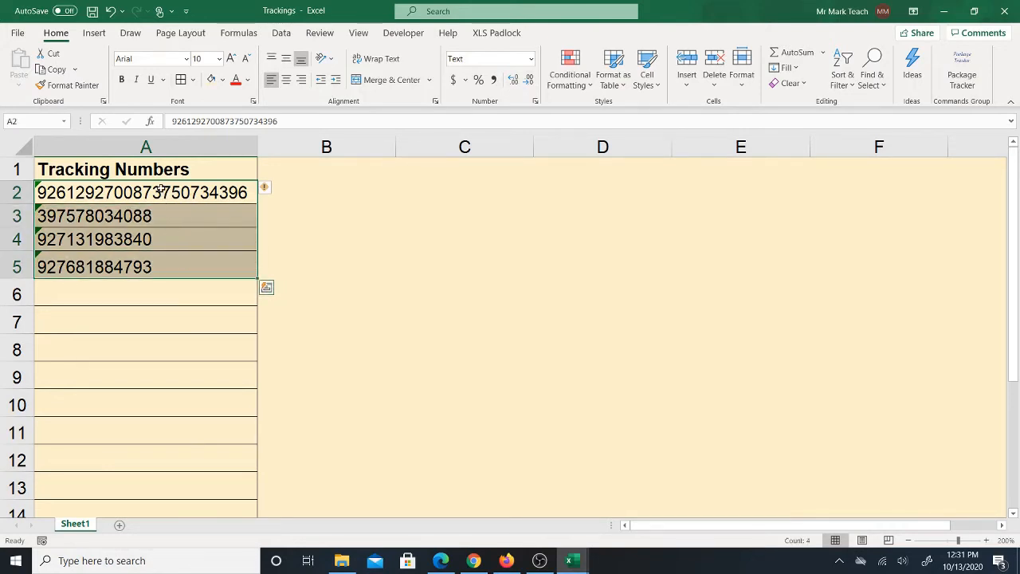
{"action": "key", "text": "ctrl+c"}
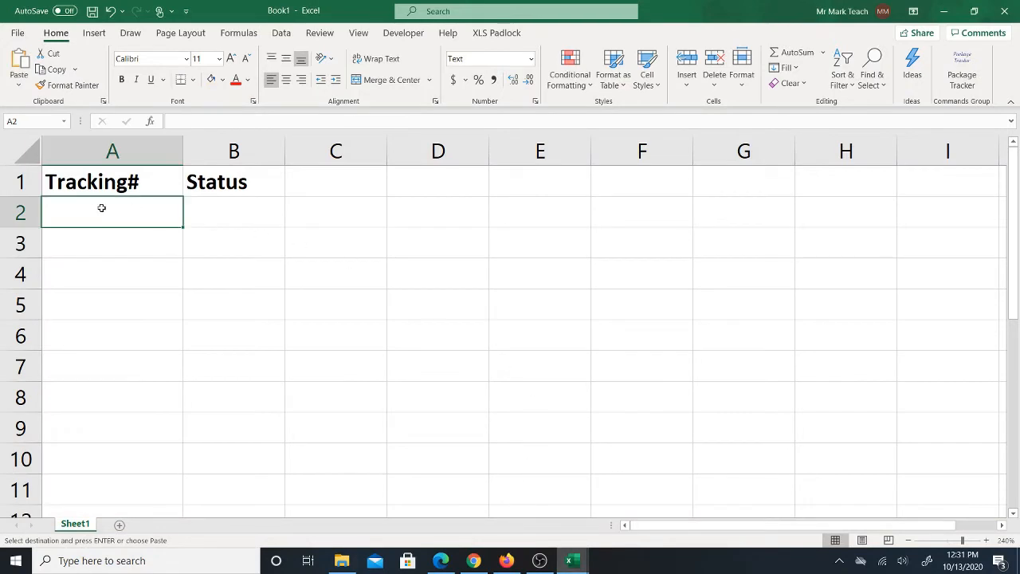
Step: Paste the tracking numbers into Book1 at A2 and autofit column A
{"action": "right_click", "coordinate": [101, 208]}
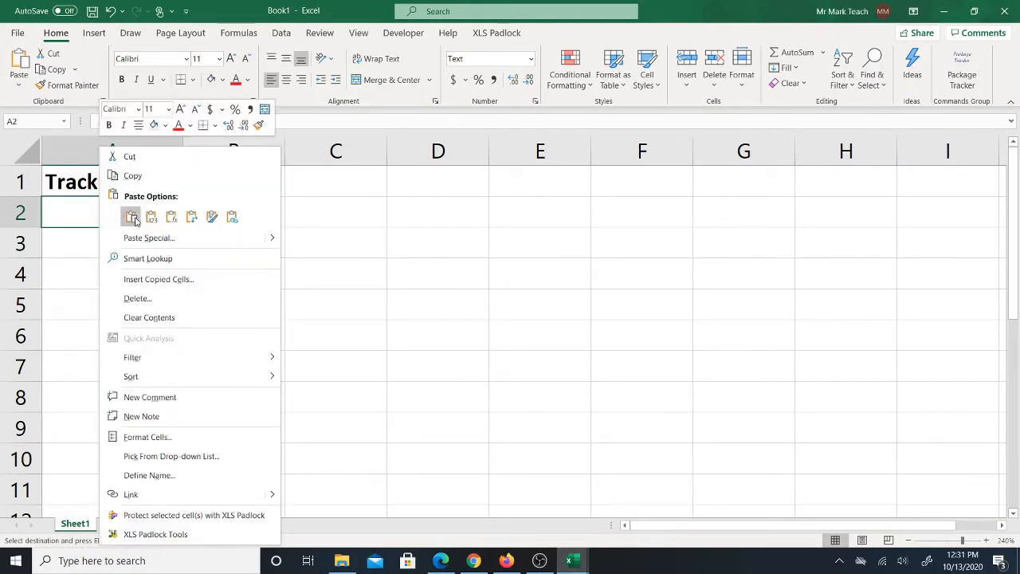
{"action": "left_click", "coordinate": [131, 216]}
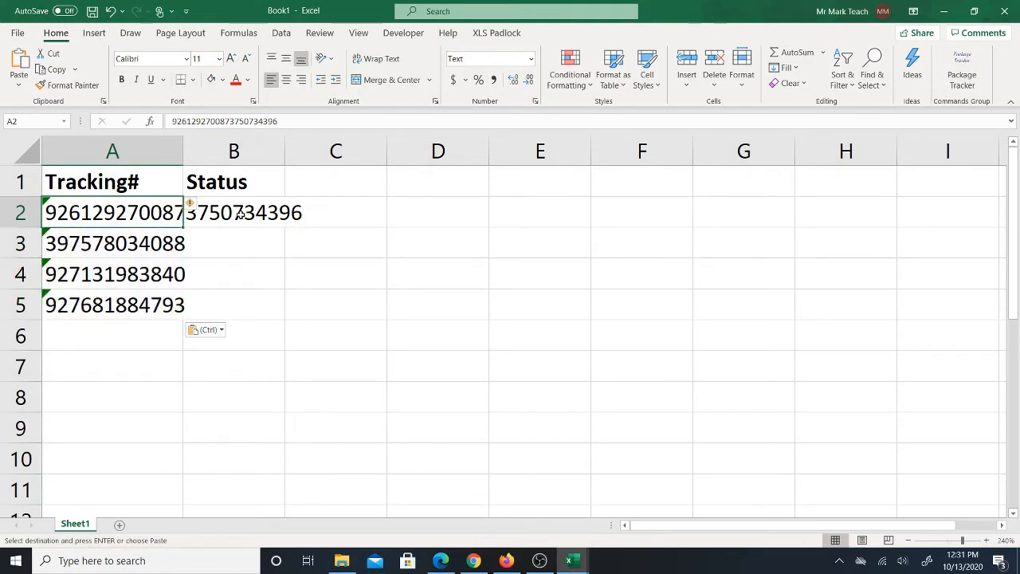
{"action": "left_click", "coordinate": [233, 212]}
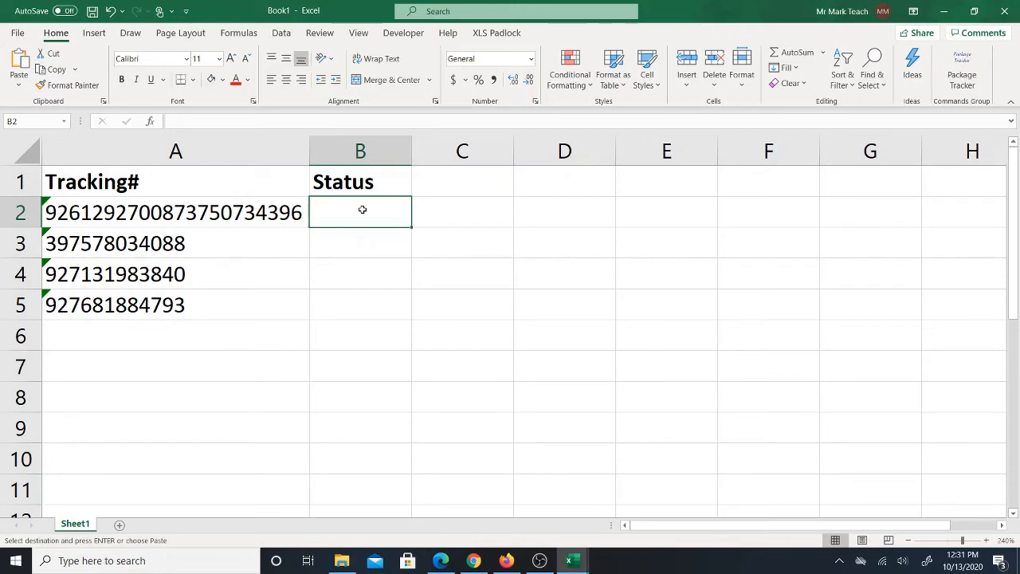
Step: Enter =PACKAGE.STATUS(A2,FALSE) in cell B2
{"action": "type", "text": "="}
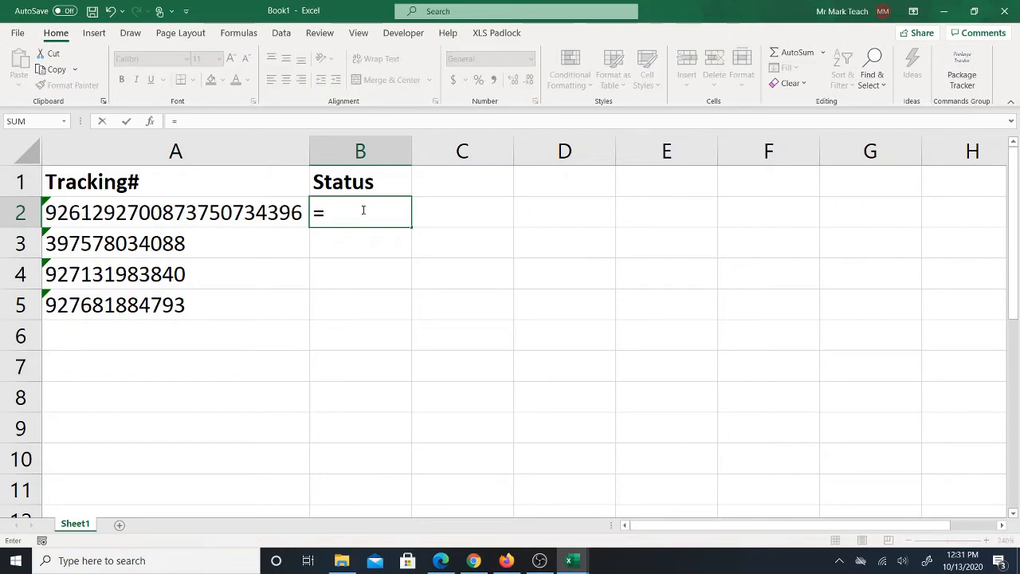
{"action": "type", "text": "P"}
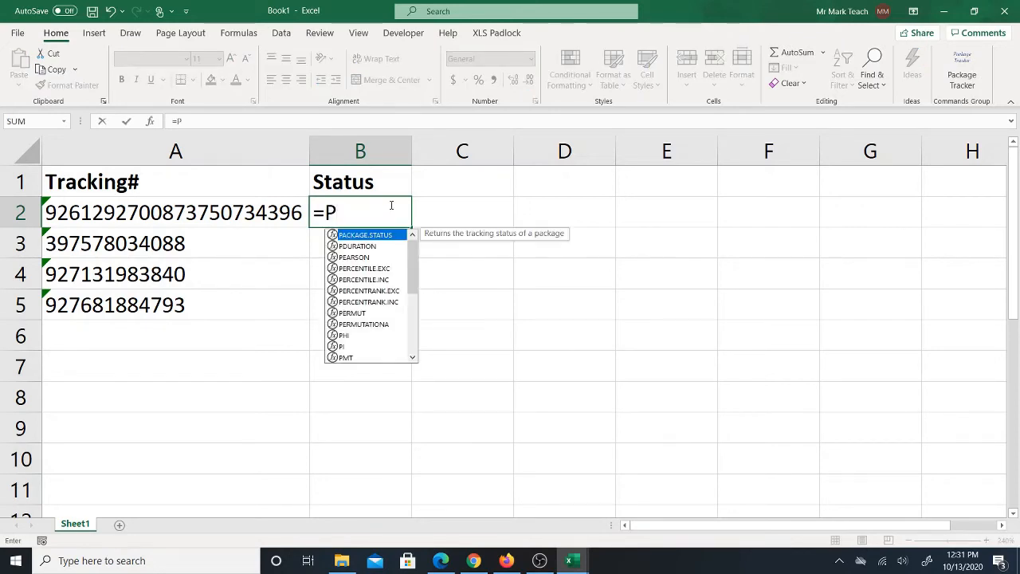
{"action": "mouse_move", "coordinate": [365, 234]}
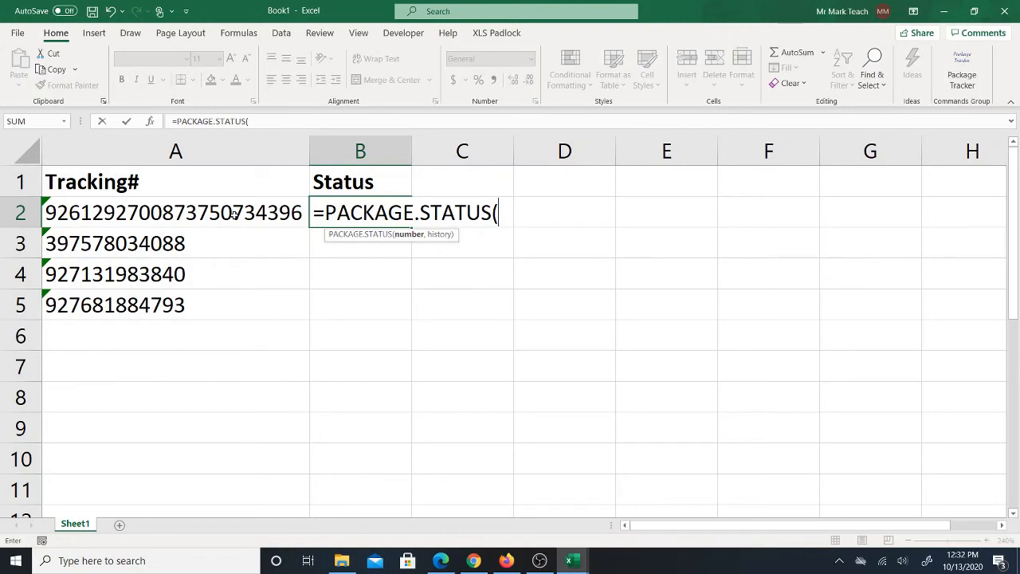
{"action": "left_click", "coordinate": [175, 212]}
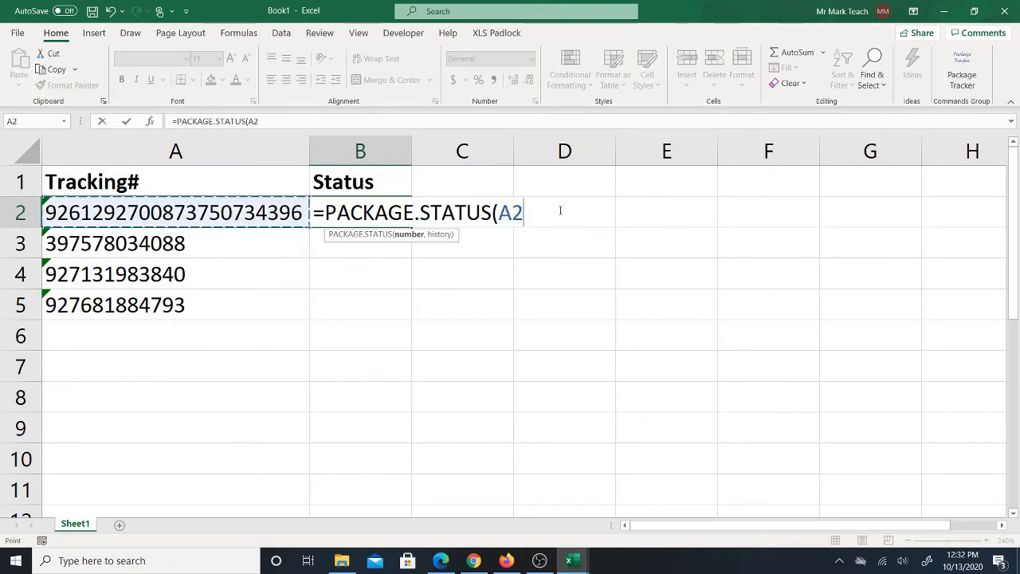
{"action": "type", "text": ","}
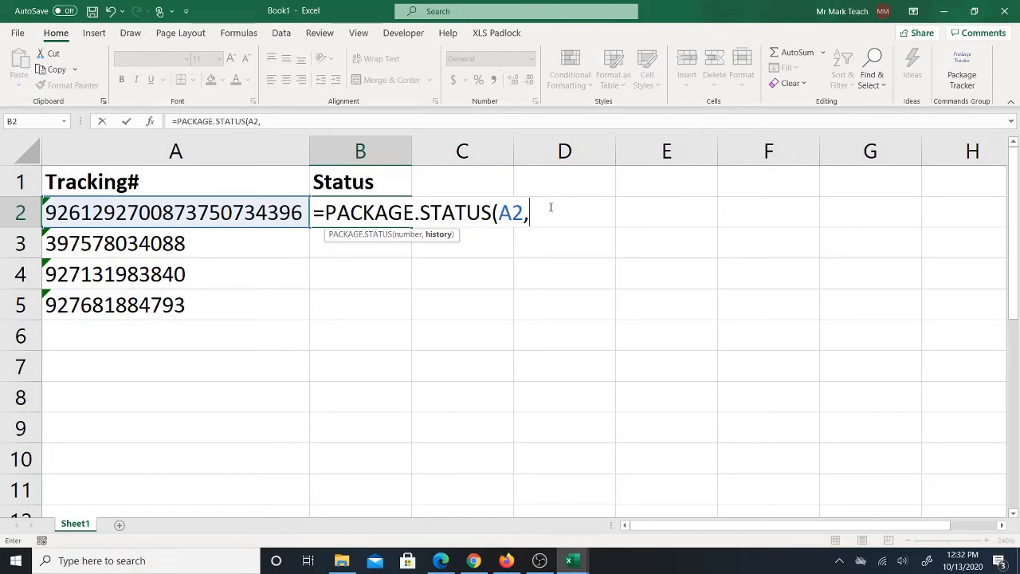
{"action": "type", "text": "FAL"}
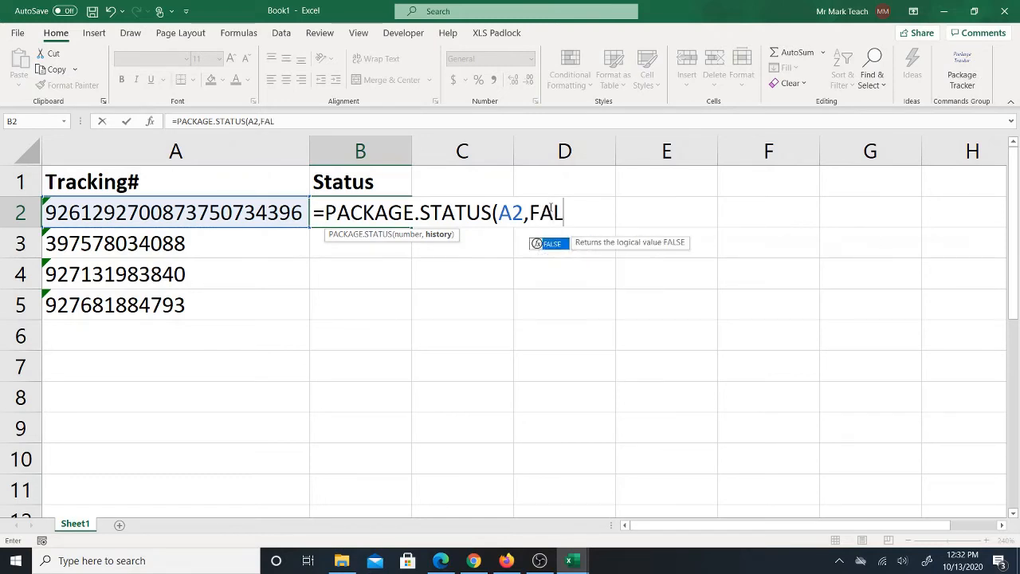
{"action": "type", "text": "SE"}
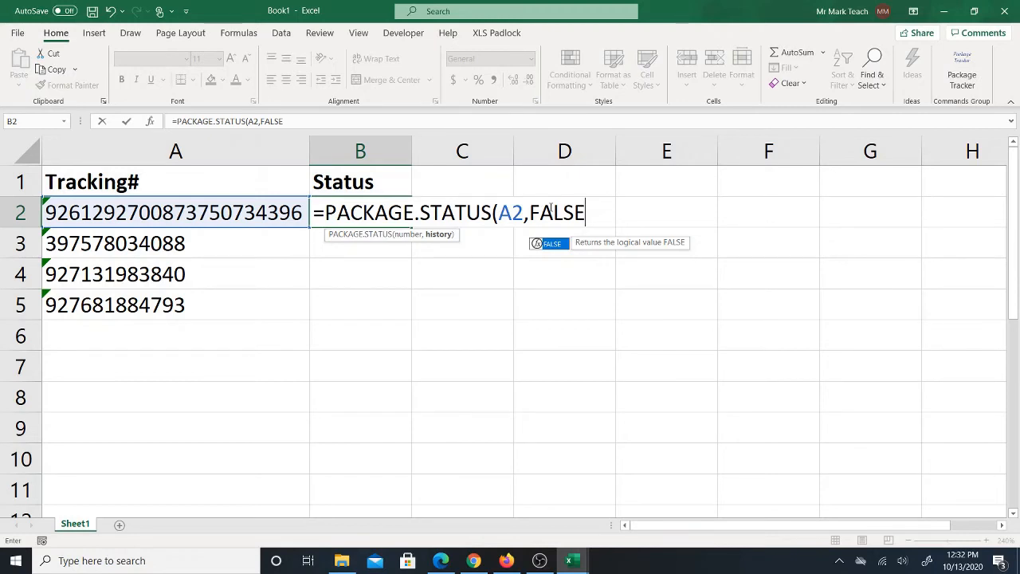
{"action": "type", "text": ")"}
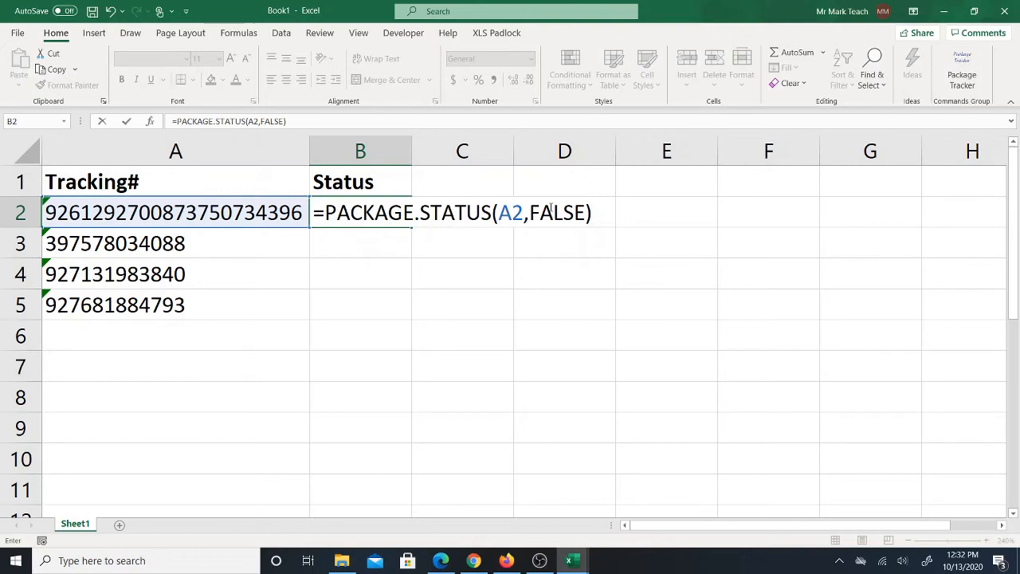
{"action": "key", "text": "enter"}
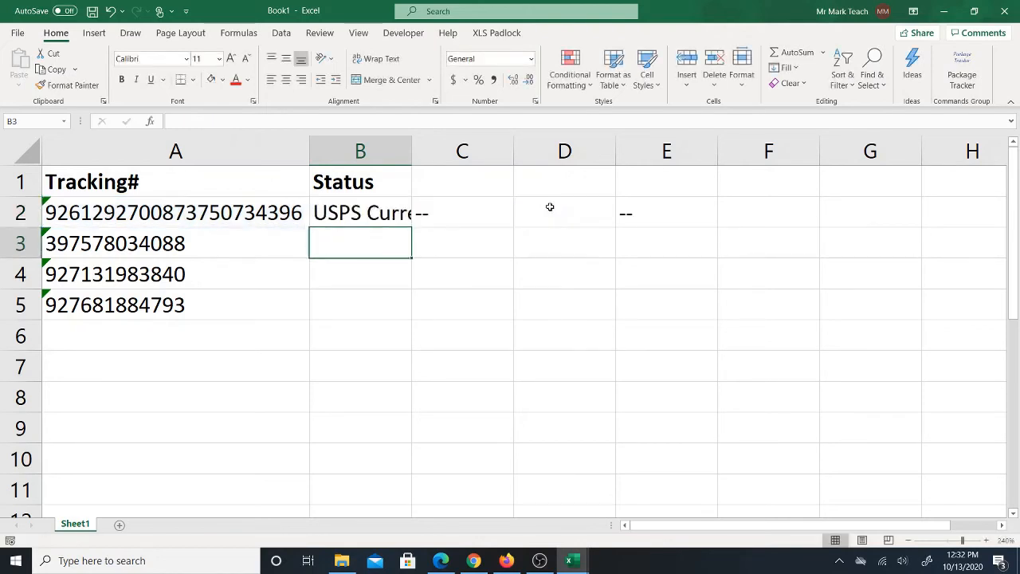
Step: Widen column B to show 'USPS Currently Awaiting Package' and review B2's formula against A2
{"action": "left_click_drag", "start_coordinate": [412, 151], "coordinate": [462, 150]}
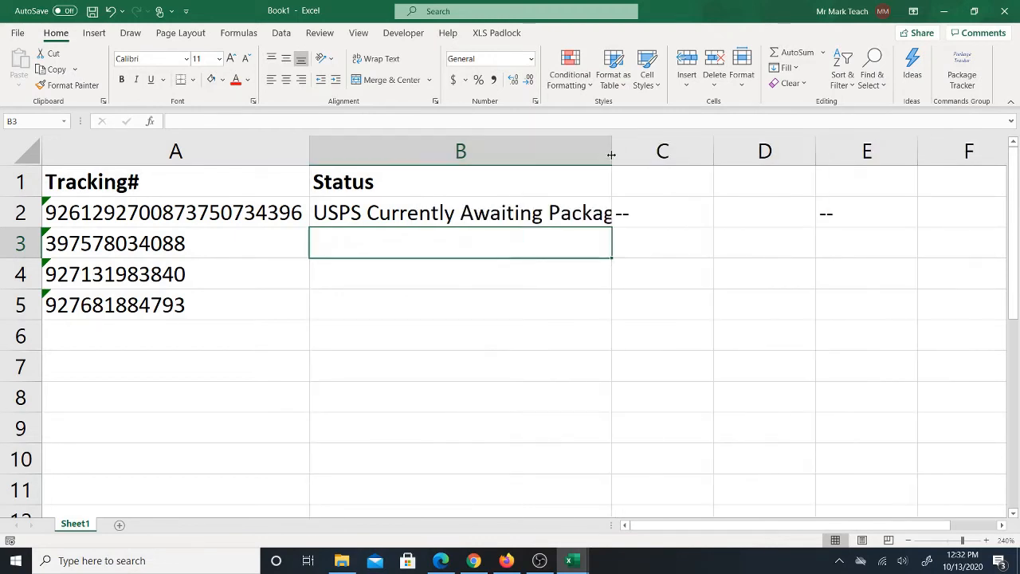
{"action": "left_click_drag", "start_coordinate": [611, 150], "coordinate": [635, 150]}
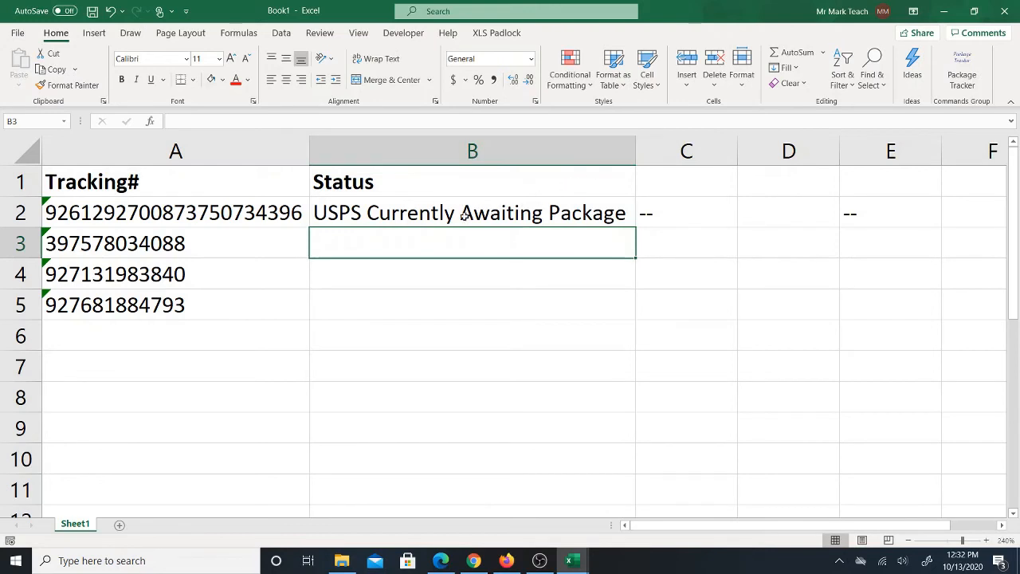
{"action": "mouse_move", "coordinate": [478, 204]}
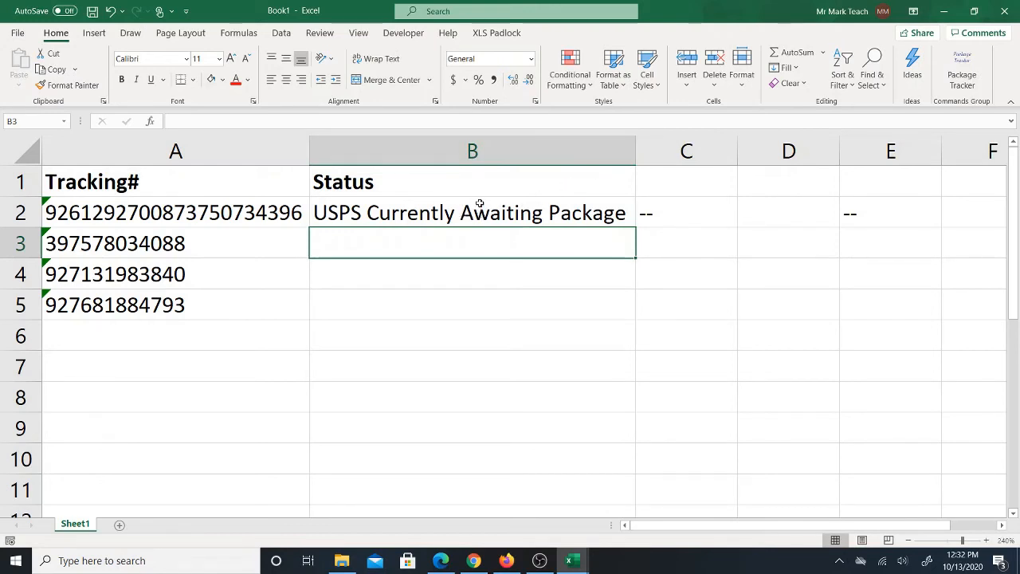
{"action": "mouse_move", "coordinate": [472, 210]}
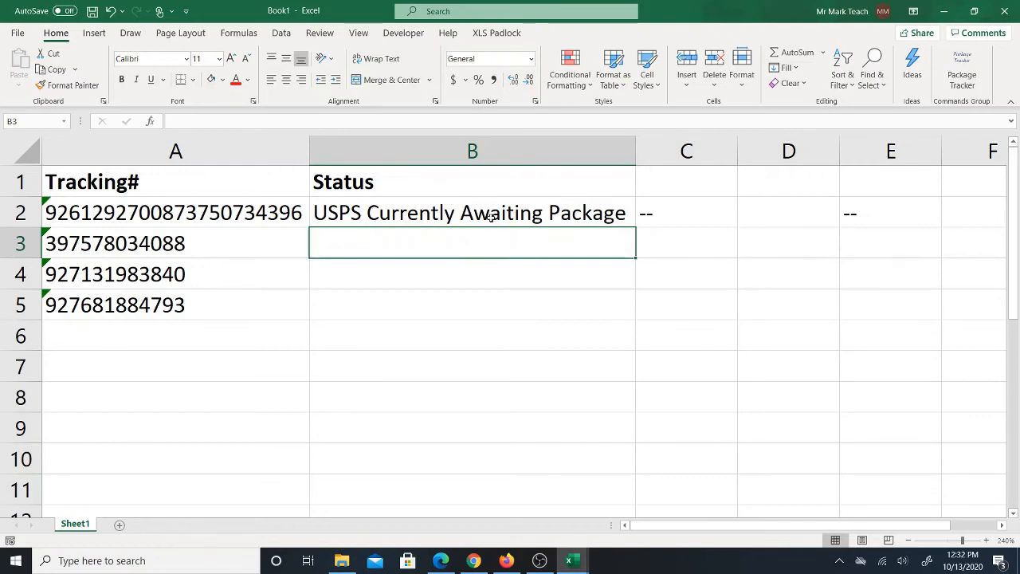
{"action": "left_click", "coordinate": [471, 212]}
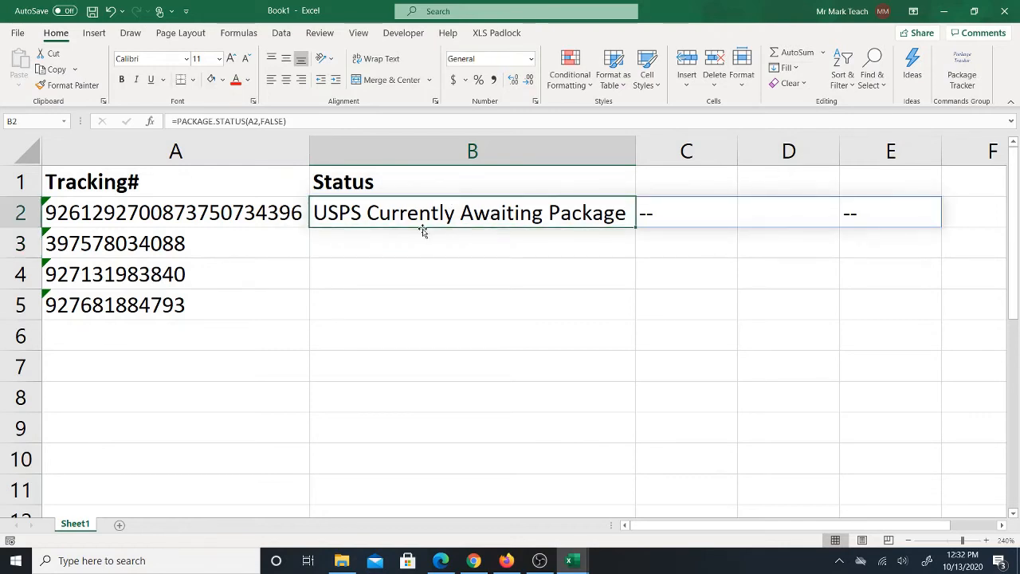
{"action": "left_click", "coordinate": [176, 211]}
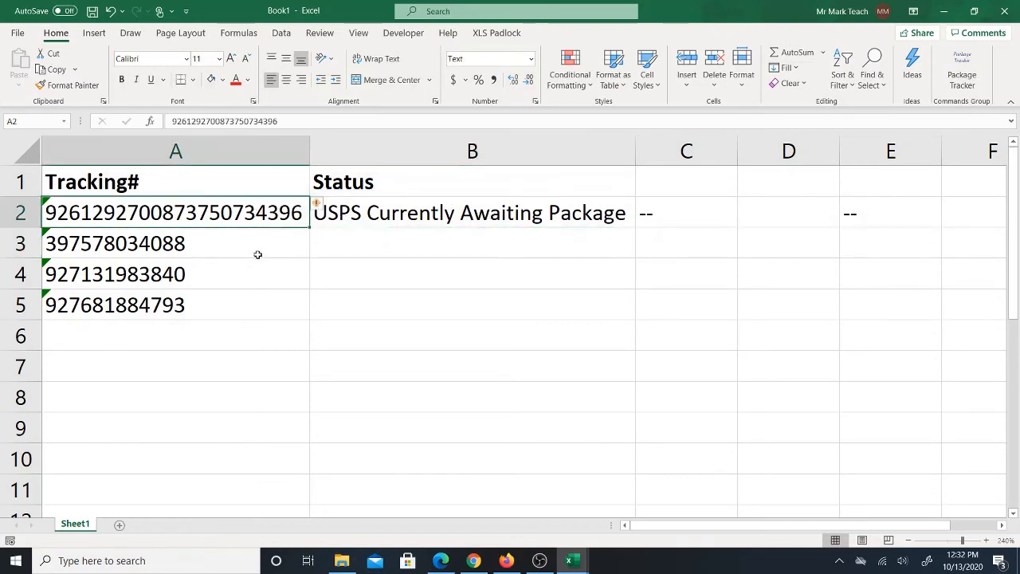
{"action": "mouse_move", "coordinate": [369, 315]}
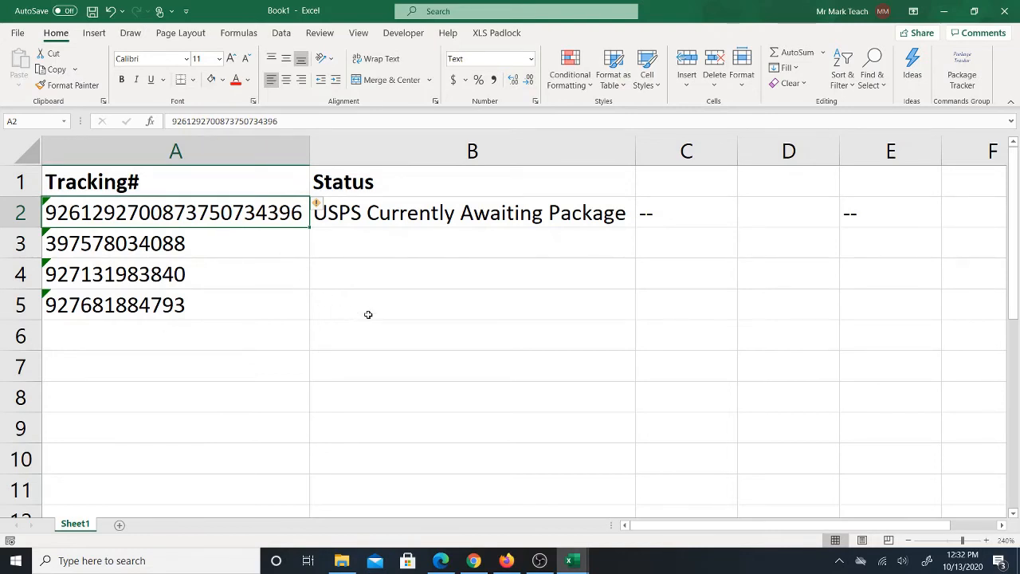
{"action": "left_click", "coordinate": [471, 212]}
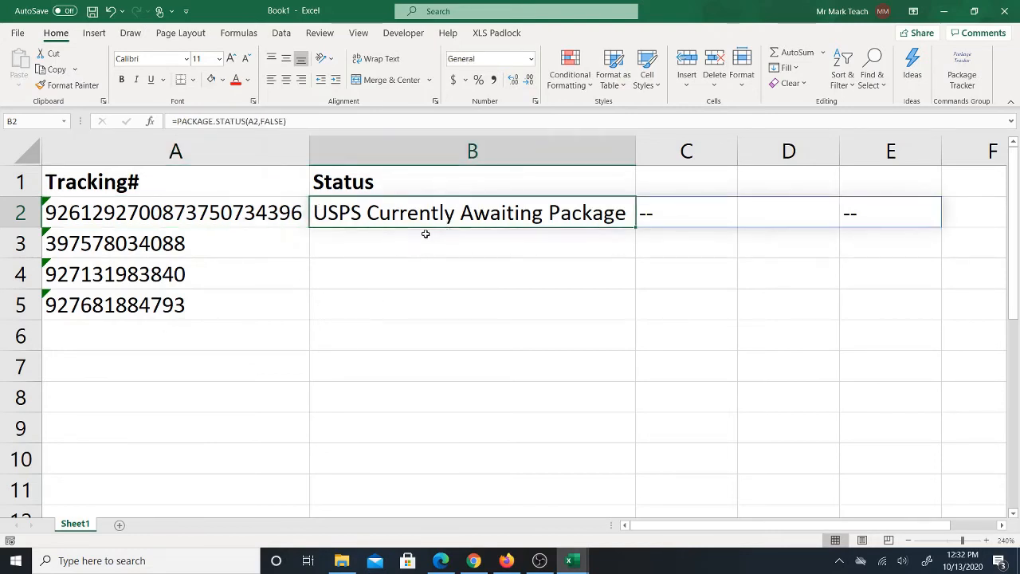
{"action": "mouse_move", "coordinate": [584, 209]}
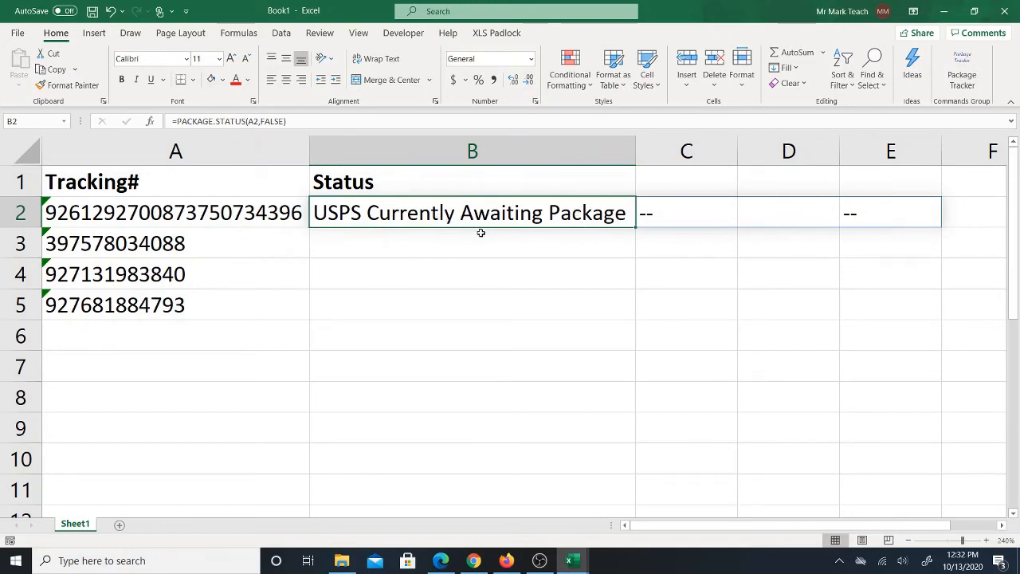
{"action": "mouse_move", "coordinate": [469, 219]}
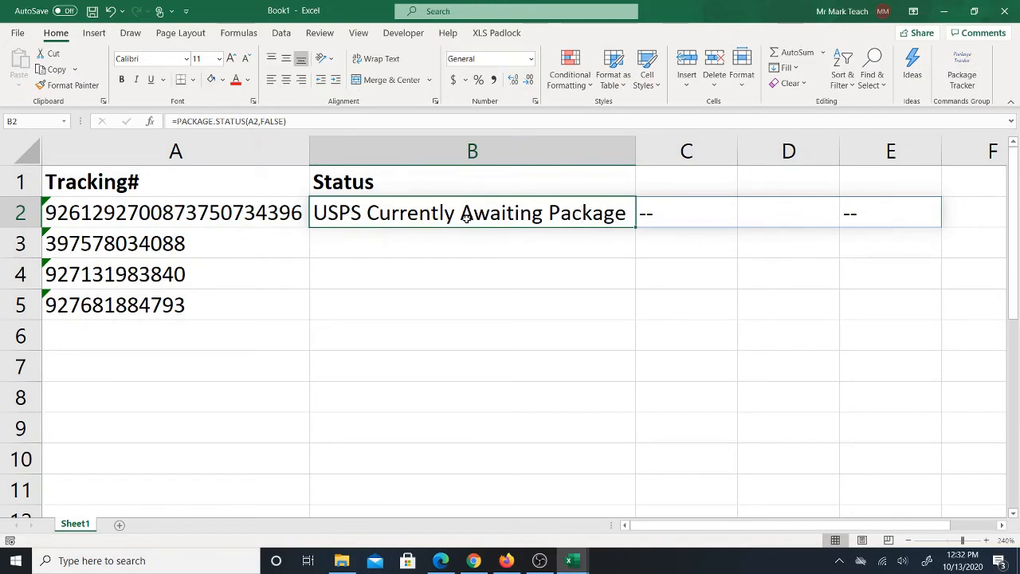
{"action": "mouse_move", "coordinate": [623, 230]}
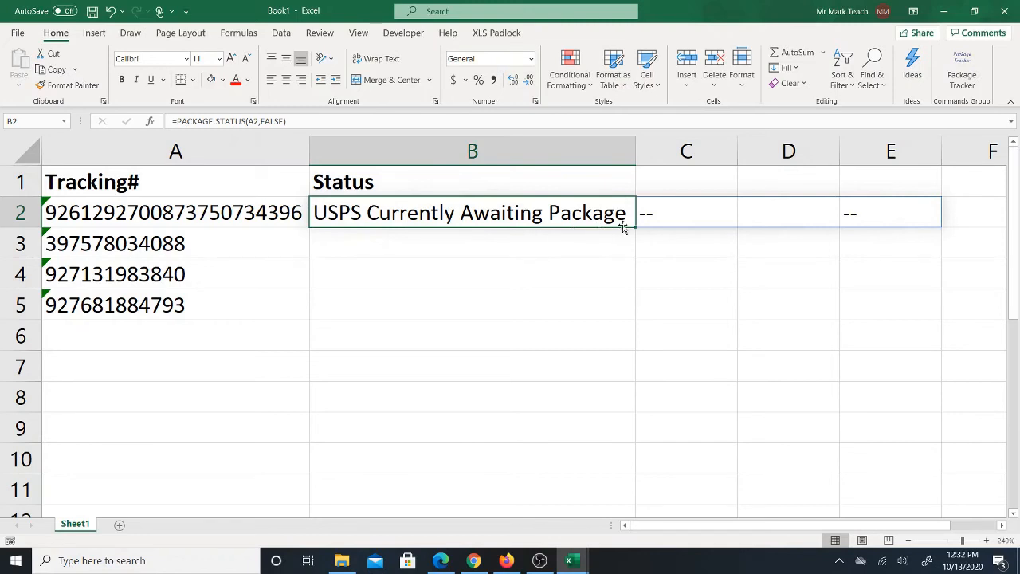
{"action": "mouse_move", "coordinate": [630, 227]}
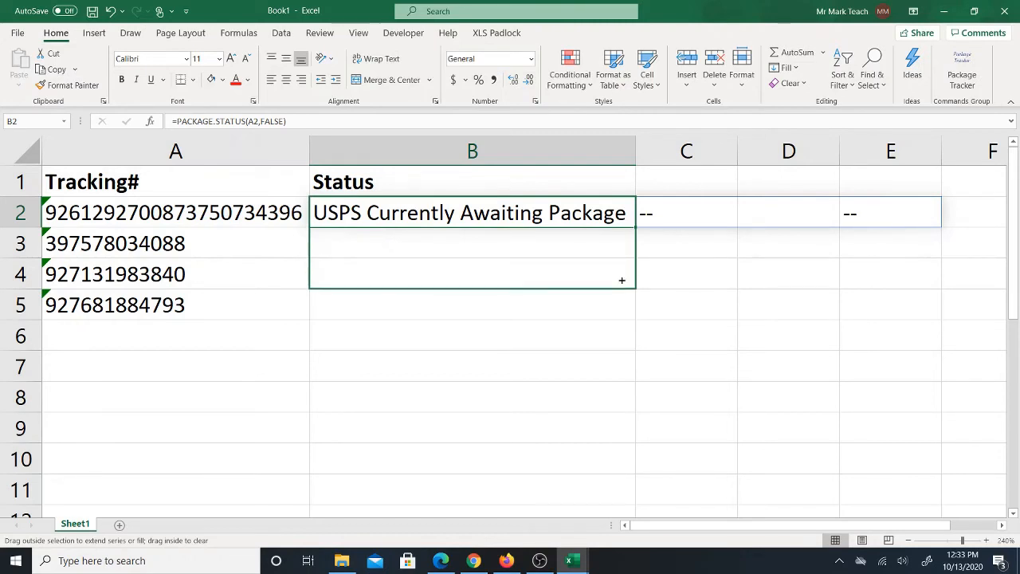
Step: Fill B2's status formula down to B5, check B5, then select A3:A5 and B3
{"action": "left_click_drag", "start_coordinate": [622, 280], "coordinate": [617, 307]}
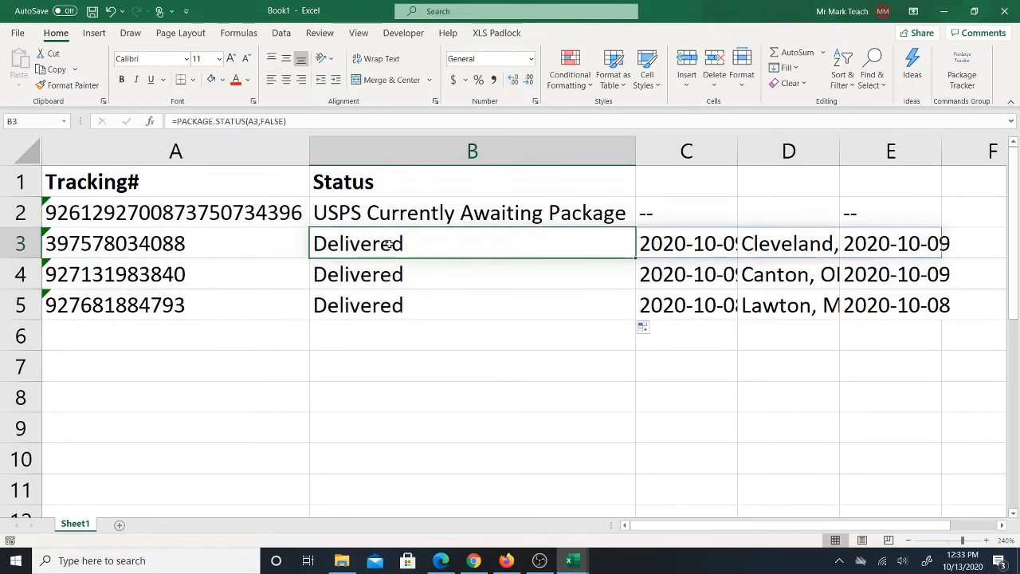
{"action": "left_click", "coordinate": [472, 304]}
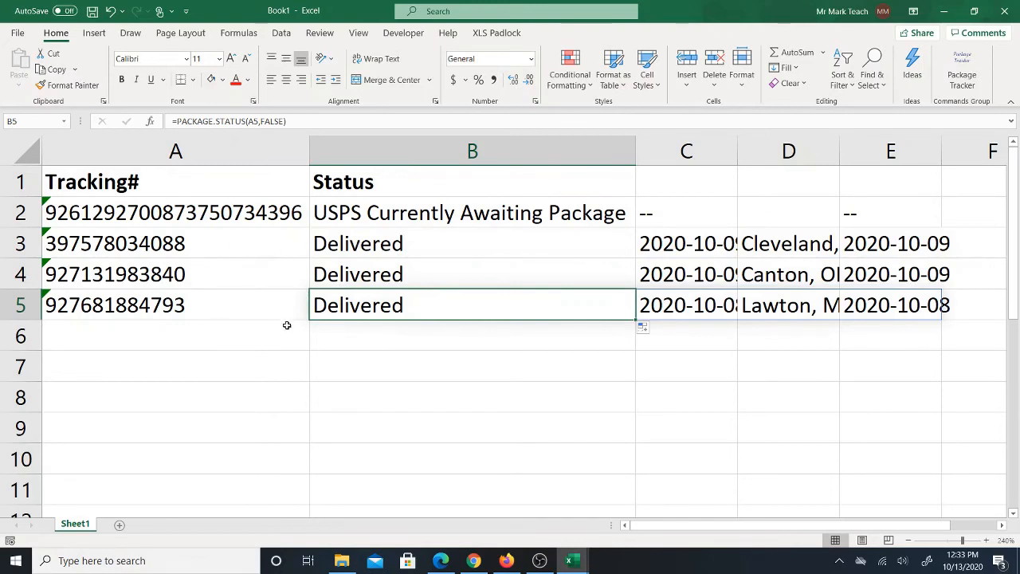
{"action": "mouse_move", "coordinate": [269, 308]}
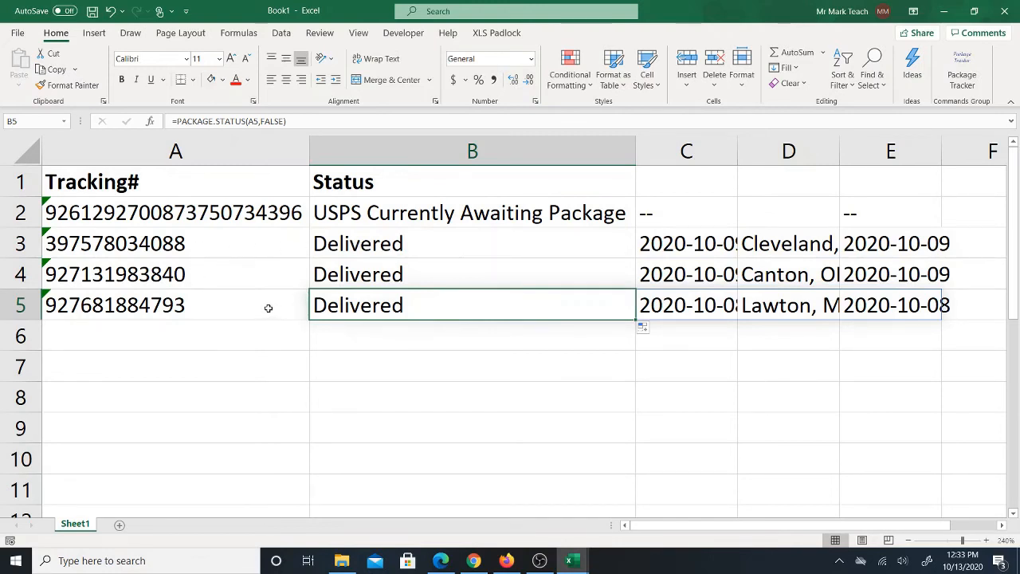
{"action": "left_click_drag", "start_coordinate": [175, 243], "coordinate": [176, 304]}
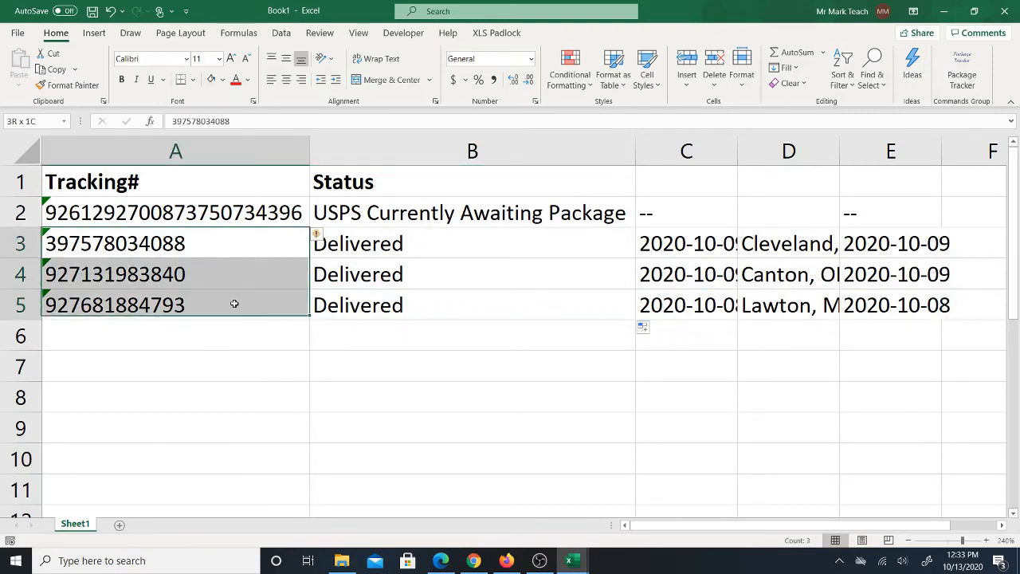
{"action": "left_click", "coordinate": [471, 243]}
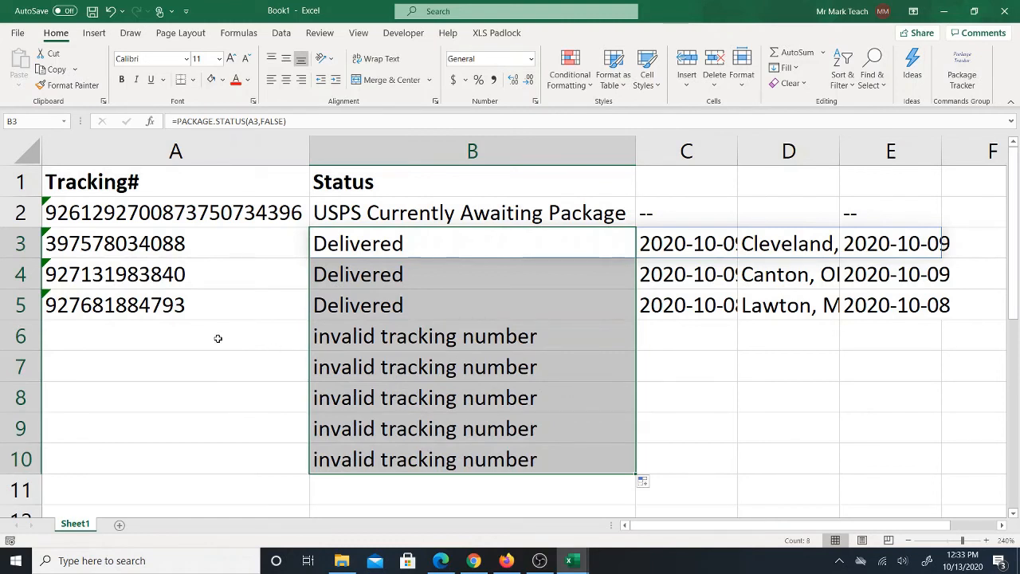
Step: Inspect the status formulas in B6 and B10, extend them to B11, then return to B2
{"action": "left_click", "coordinate": [471, 335]}
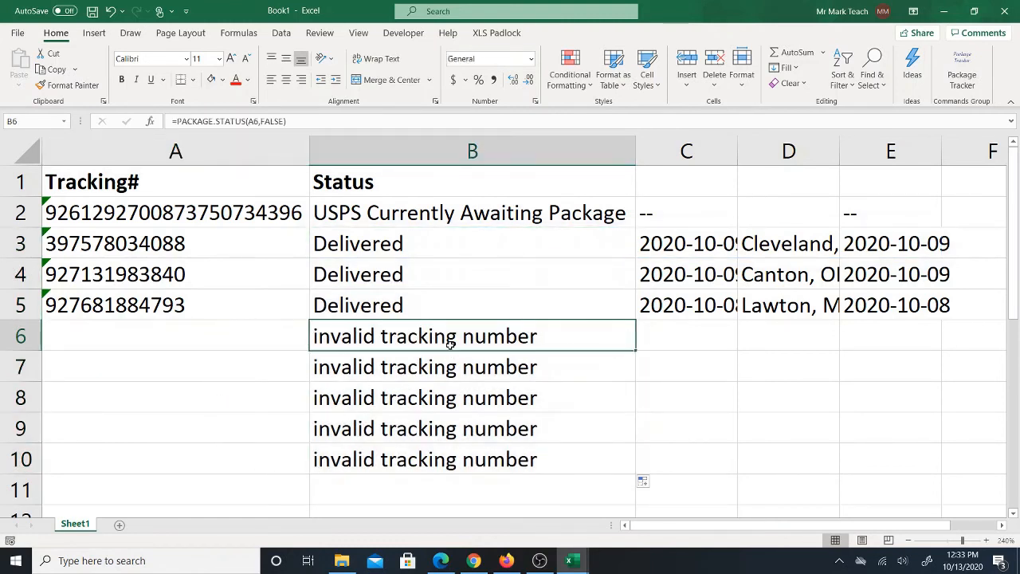
{"action": "mouse_move", "coordinate": [478, 324]}
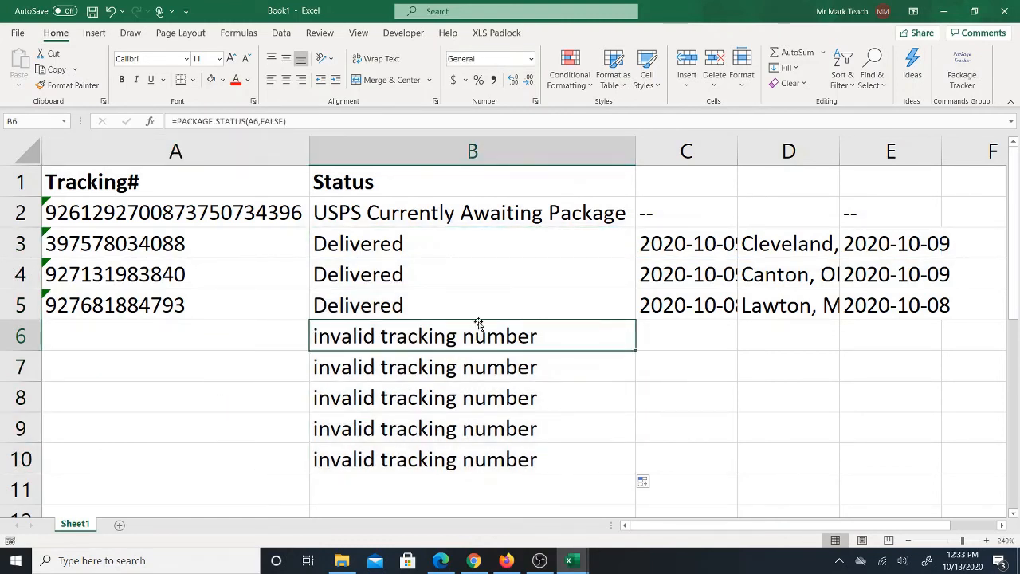
{"action": "mouse_move", "coordinate": [456, 302]}
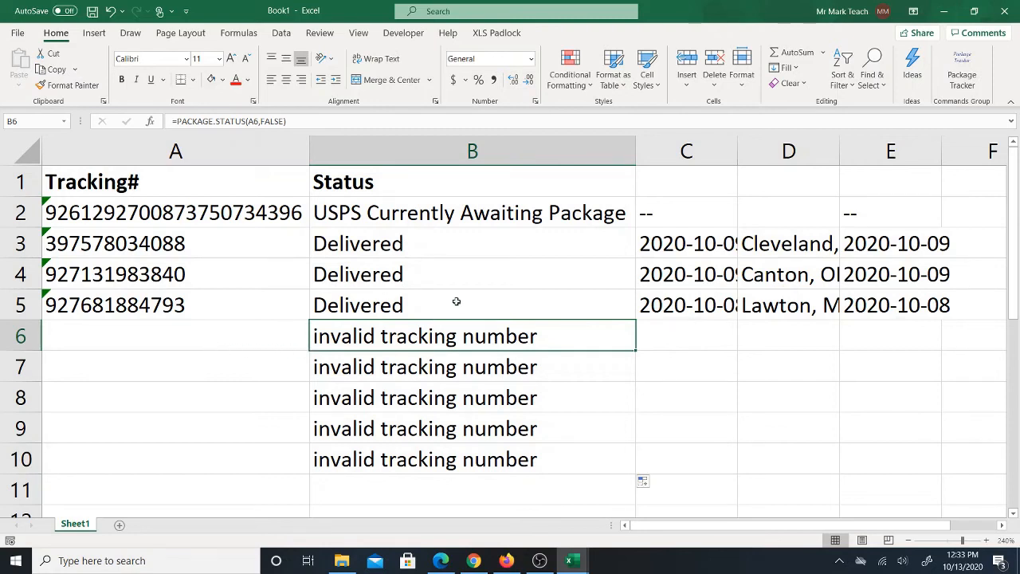
{"action": "left_click", "coordinate": [472, 458]}
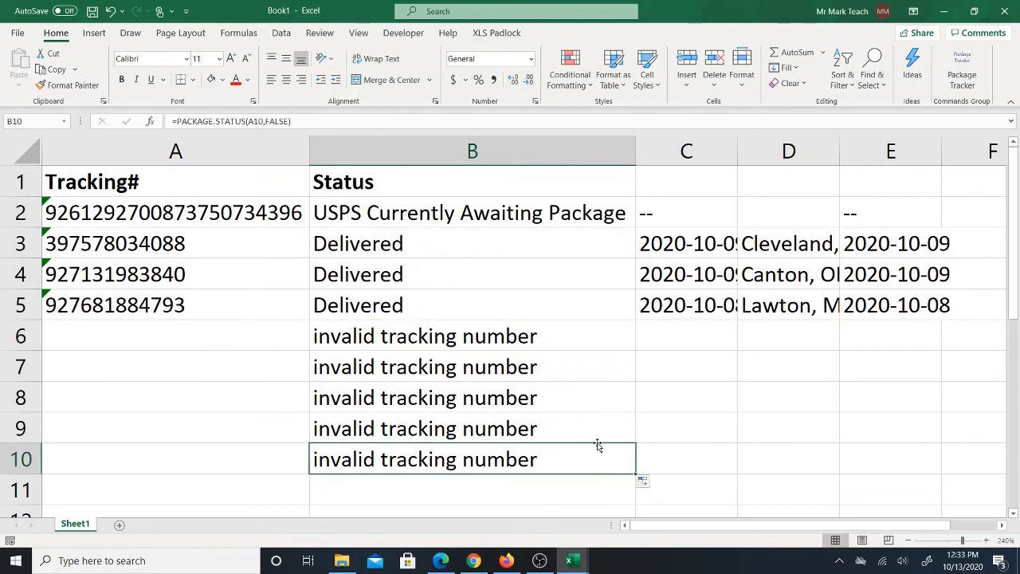
{"action": "left_click", "coordinate": [425, 334]}
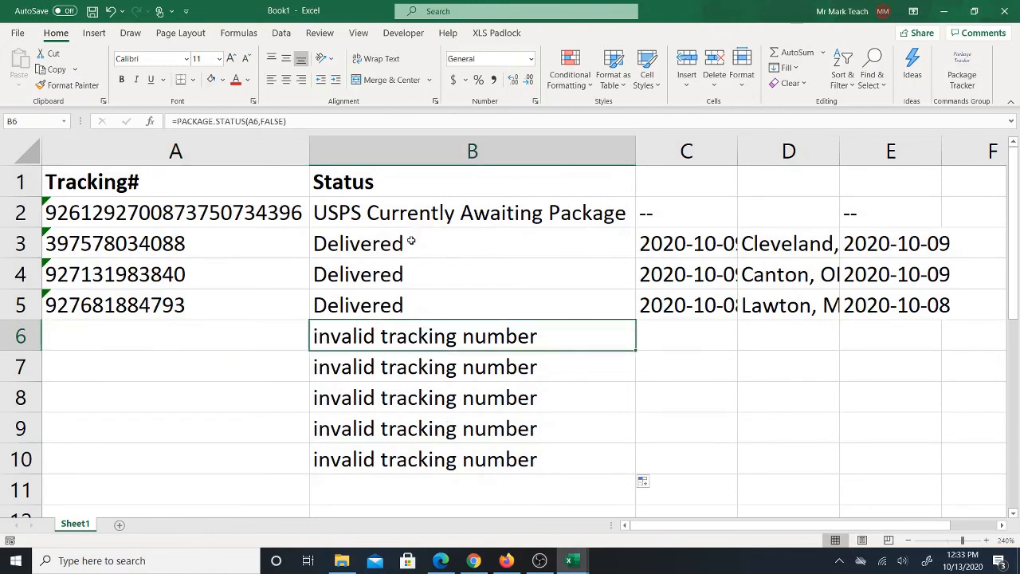
{"action": "mouse_move", "coordinate": [415, 391]}
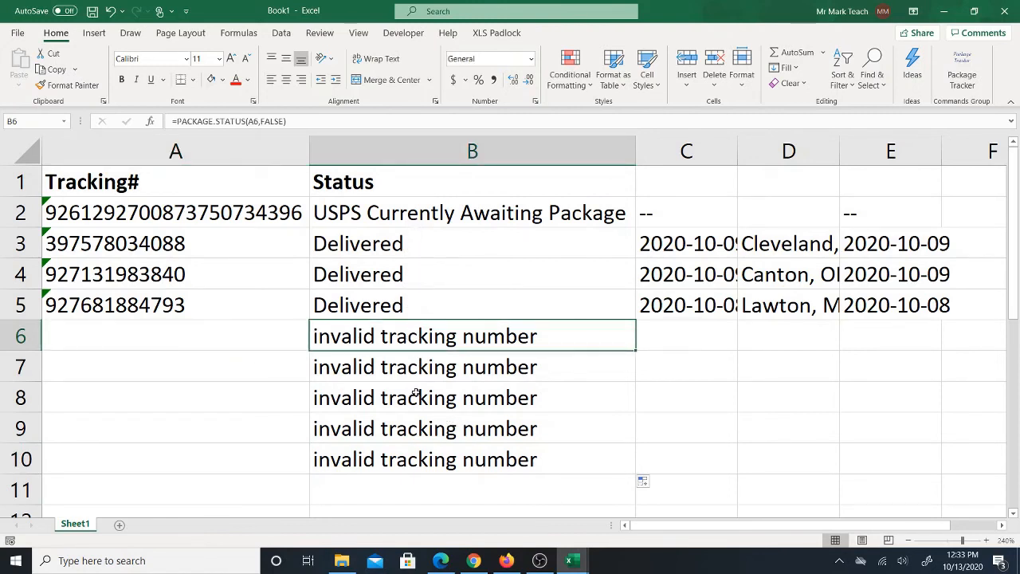
{"action": "left_click", "coordinate": [473, 458]}
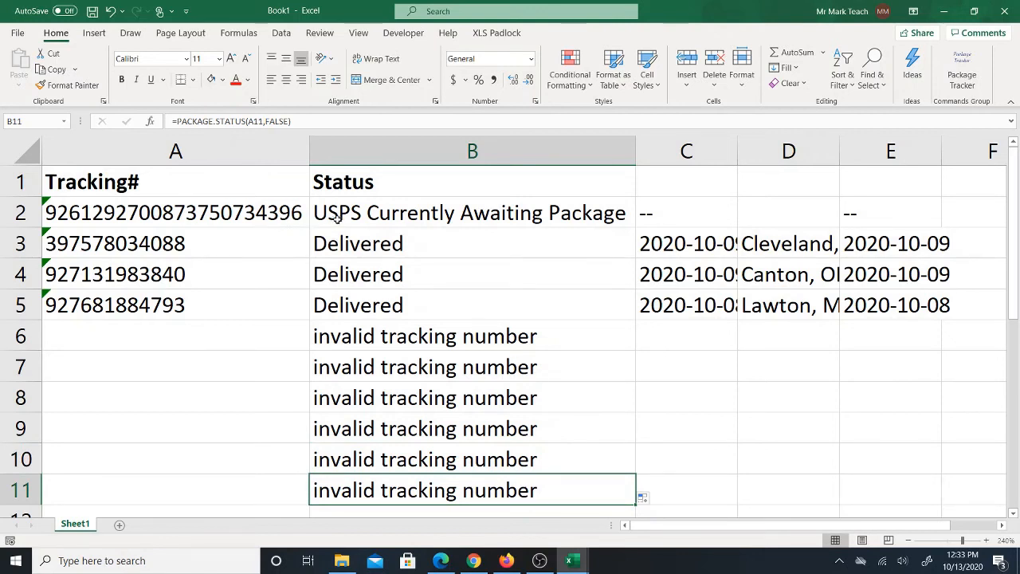
{"action": "left_click", "coordinate": [471, 212]}
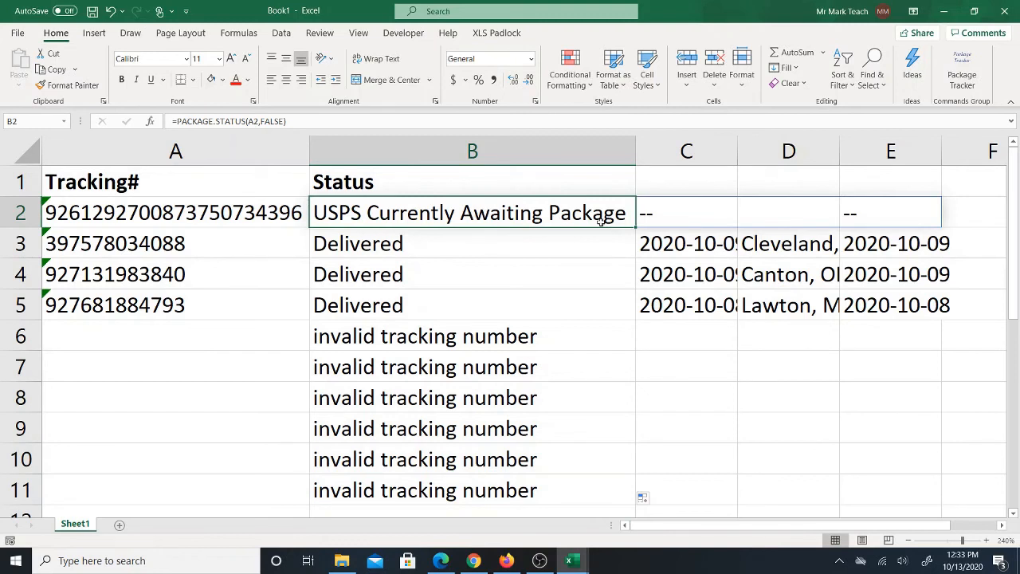
{"action": "mouse_move", "coordinate": [588, 252]}
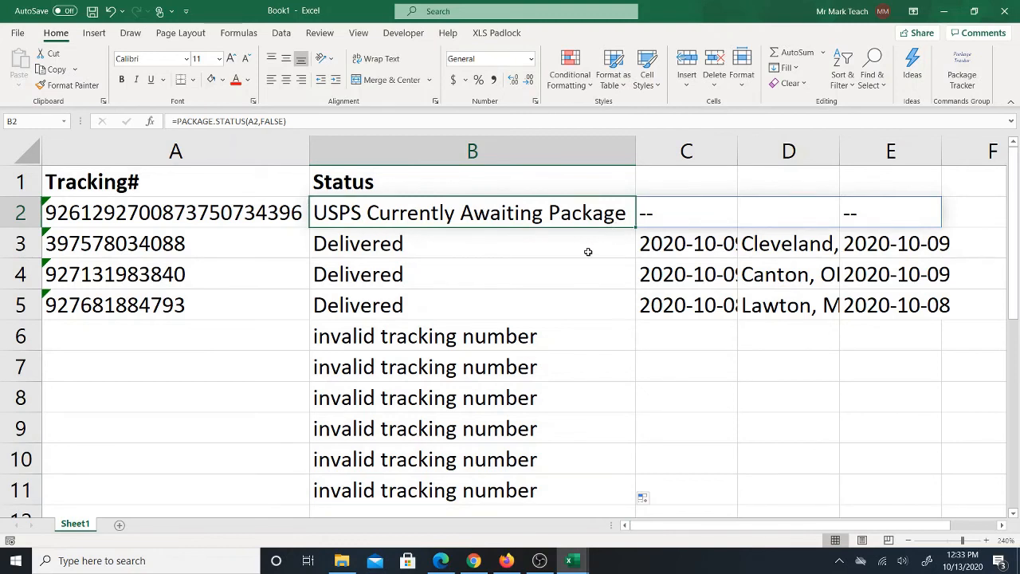